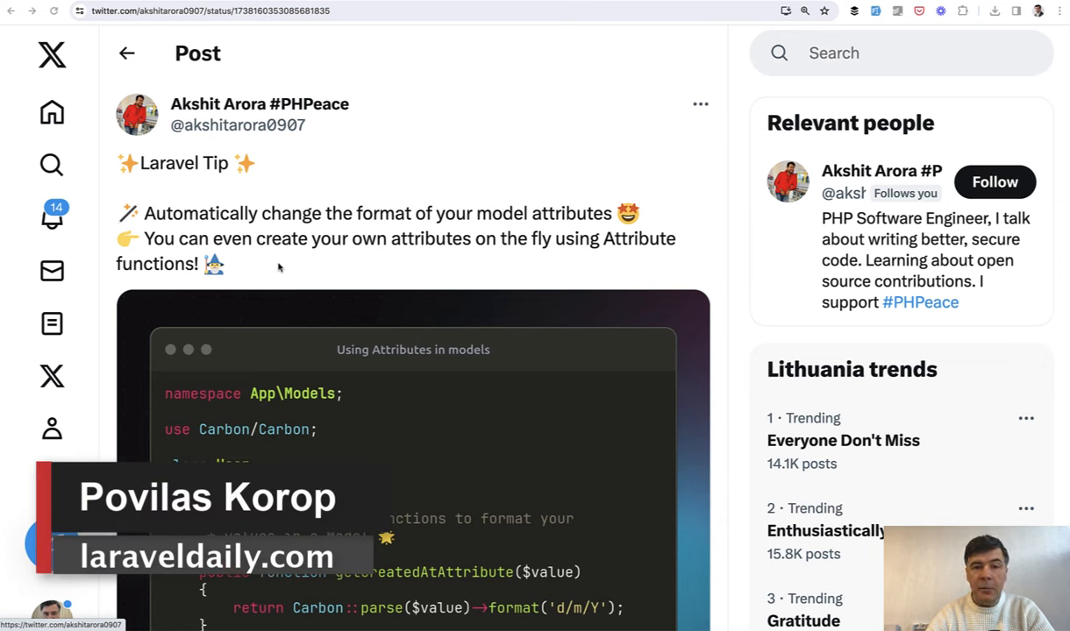
# Scroll the Laravel tip post to read the model attribute code example
pyautogui.scroll(-3)
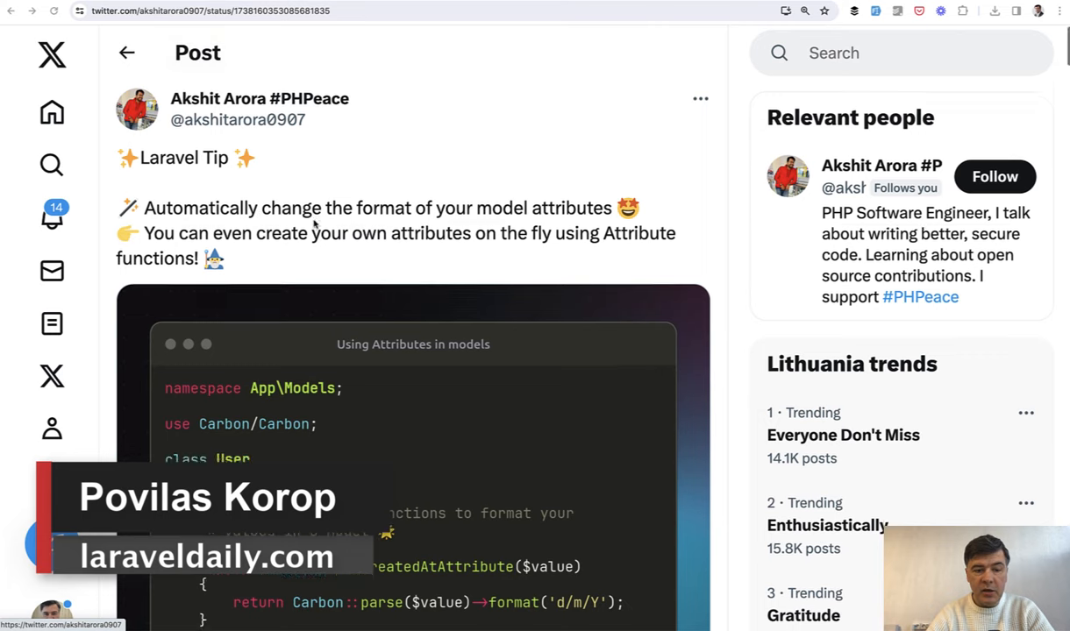
pyautogui.scroll(-3)
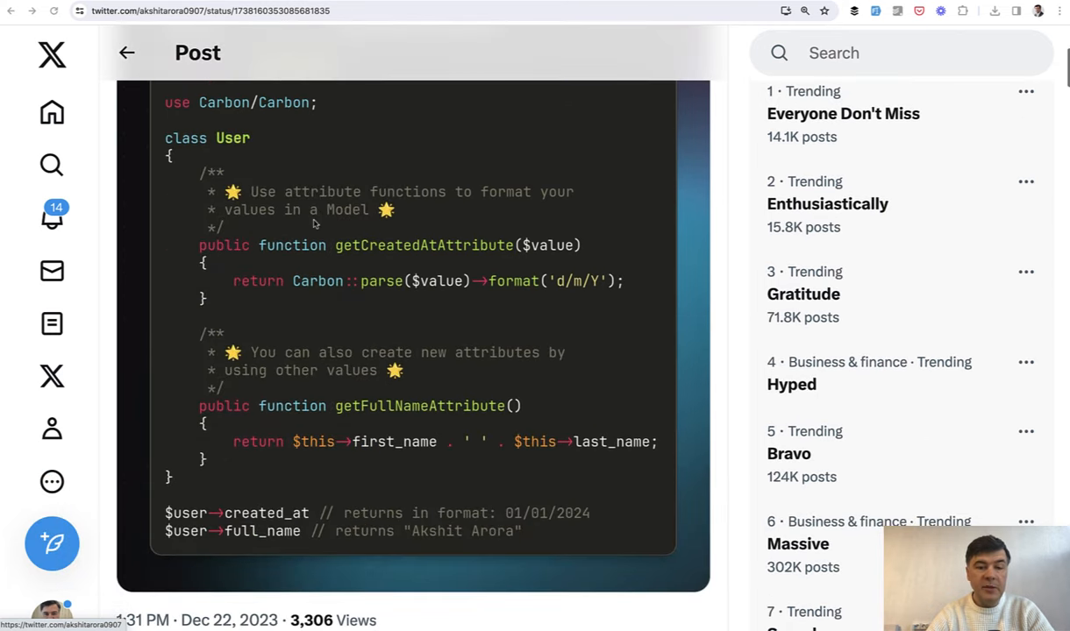
pyautogui.moveTo(440, 237)
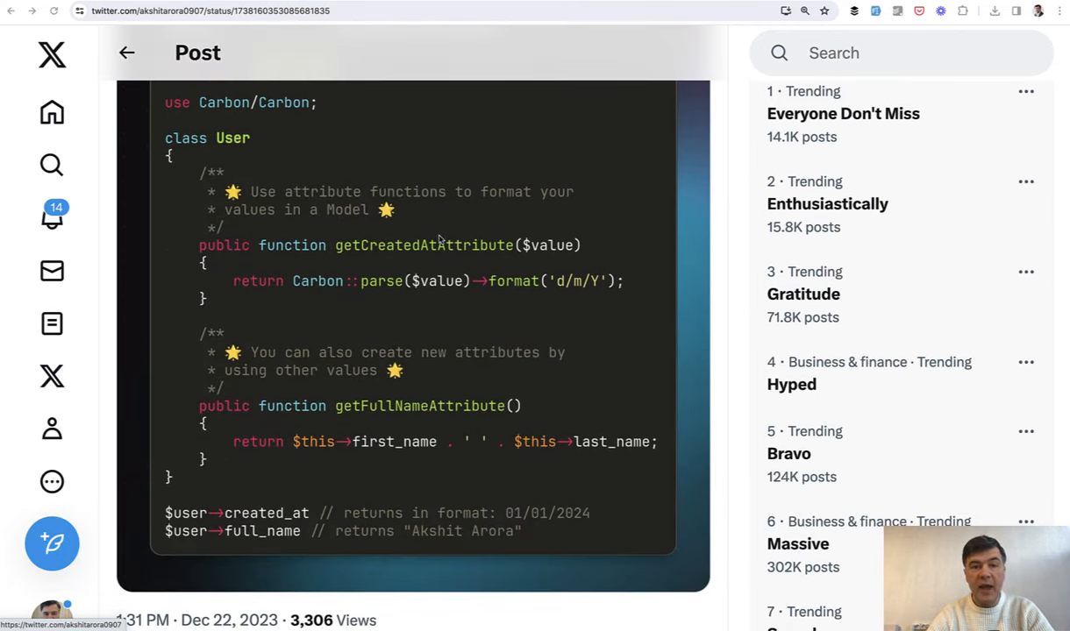
pyautogui.moveTo(325, 384)
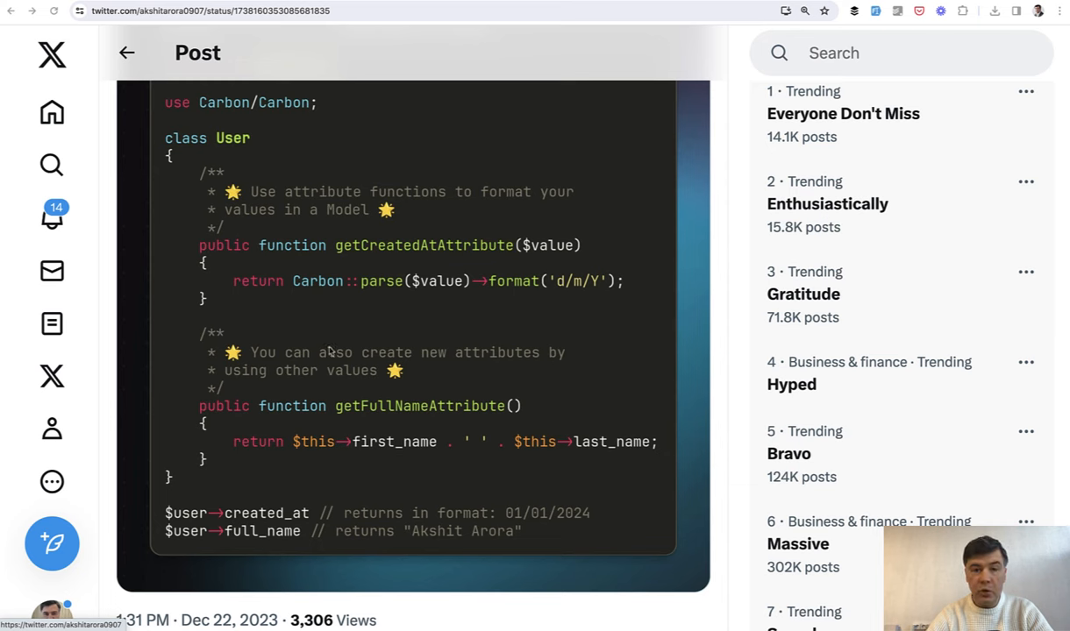
pyautogui.moveTo(326, 298)
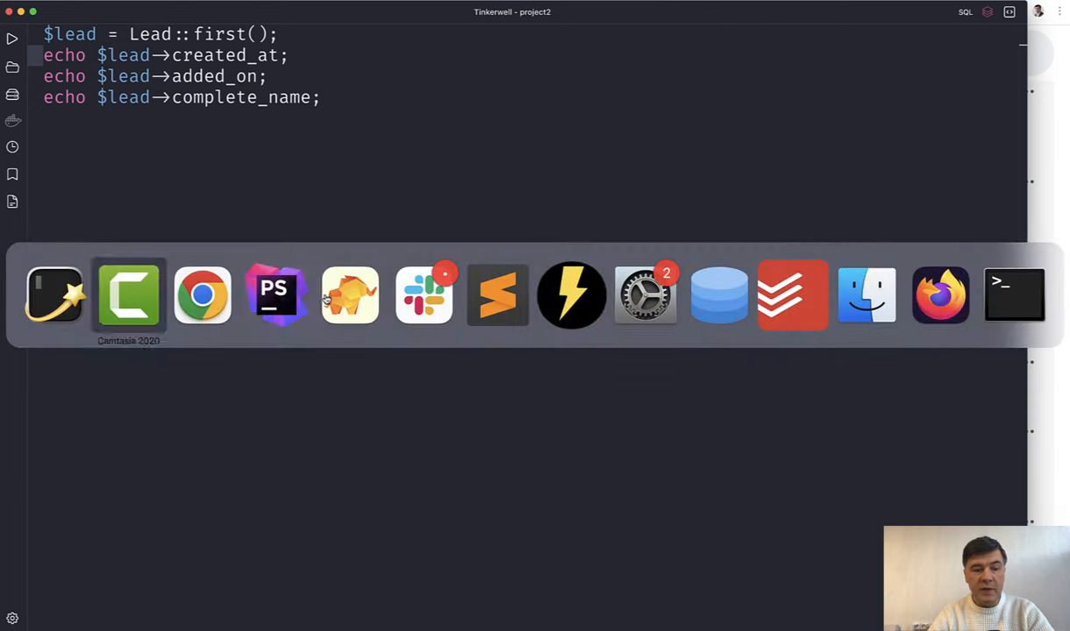
# Switch to TablePlus to view the leads table's added_on and created_at data
pyautogui.click(718, 295)
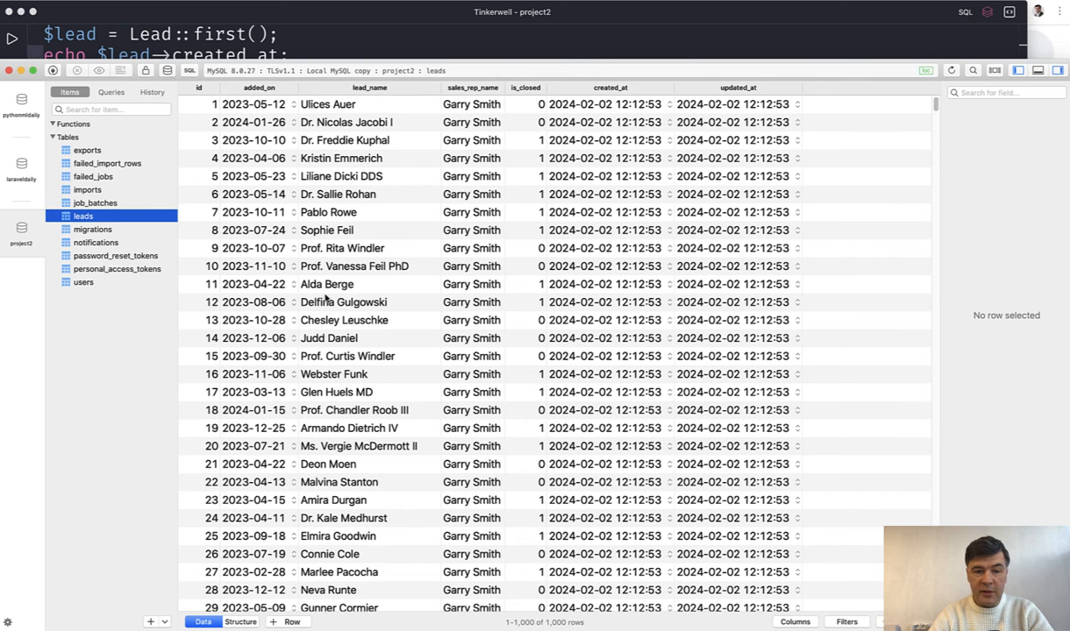
pyautogui.moveTo(442, 345)
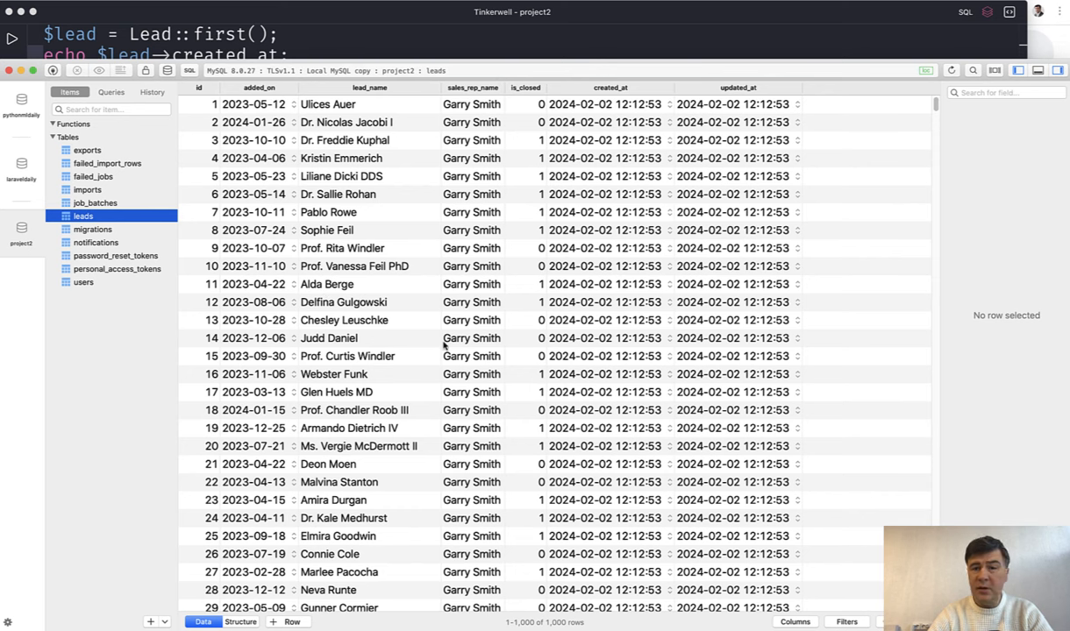
pyautogui.moveTo(478, 248)
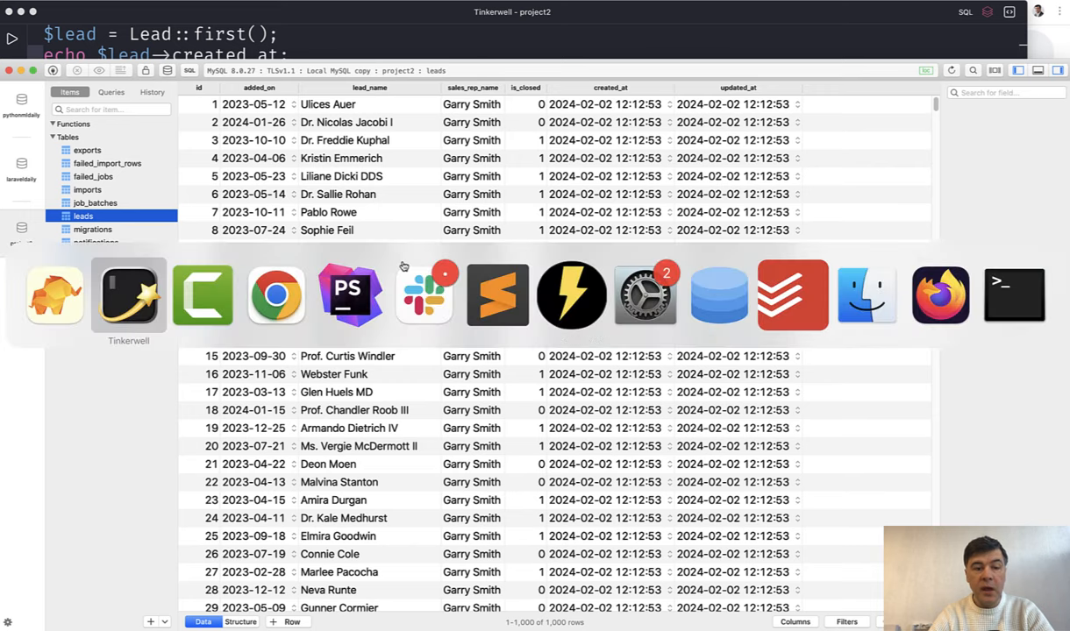
pyautogui.click(350, 295)
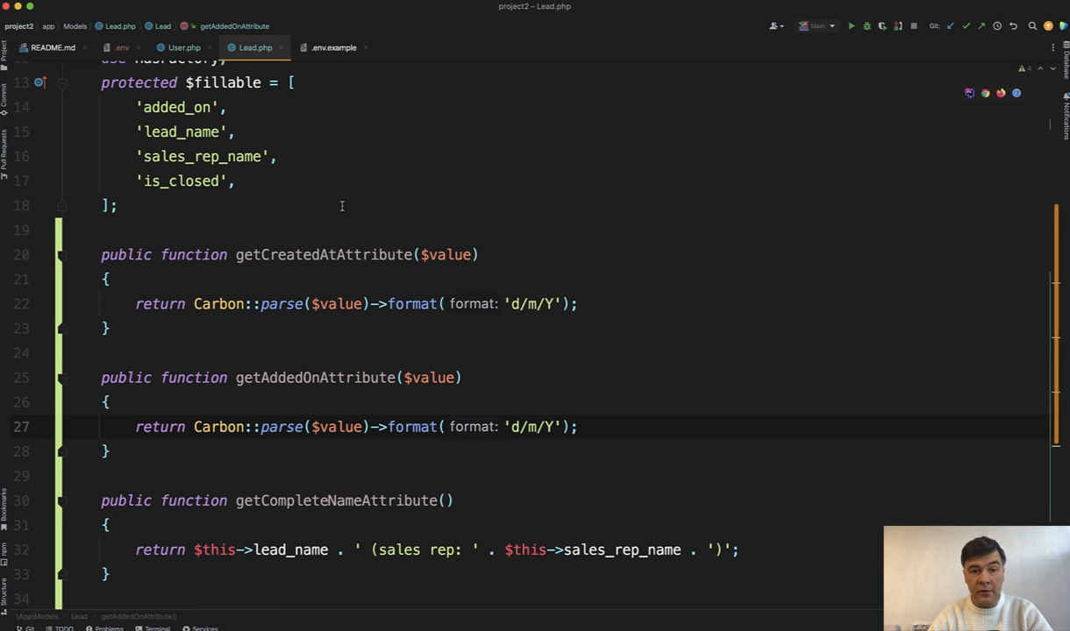
pyautogui.scroll(-3)
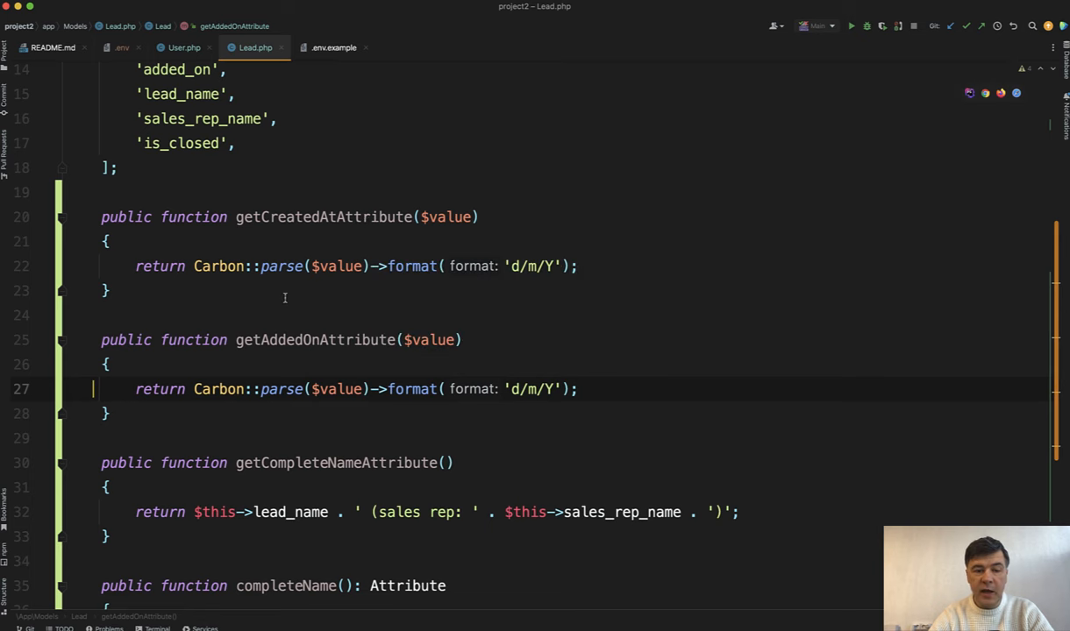
pyautogui.scroll(-3)
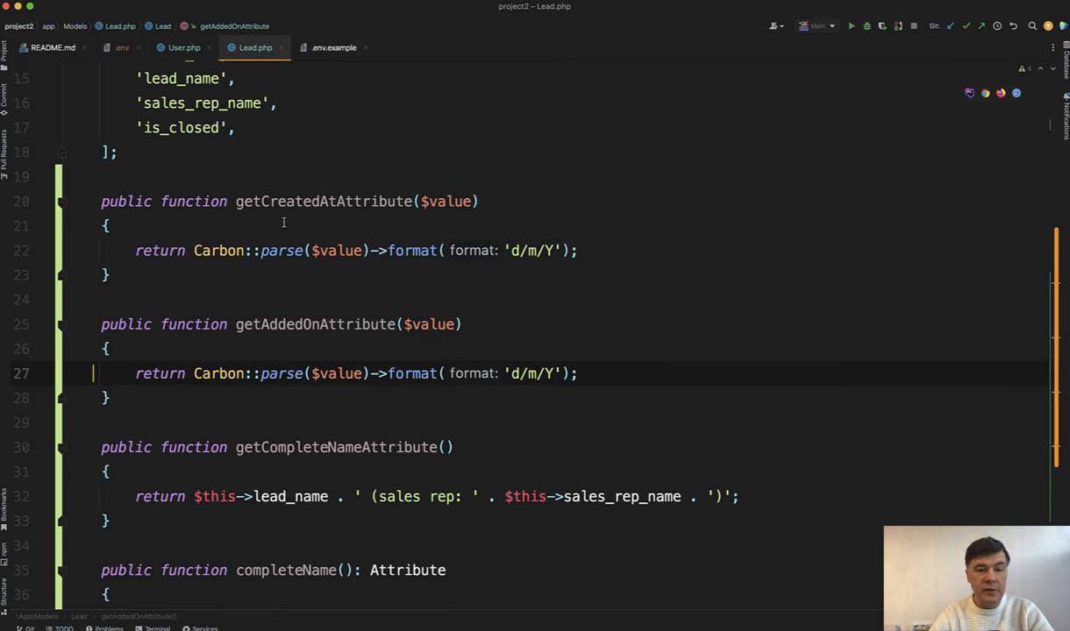
pyautogui.moveTo(281, 373)
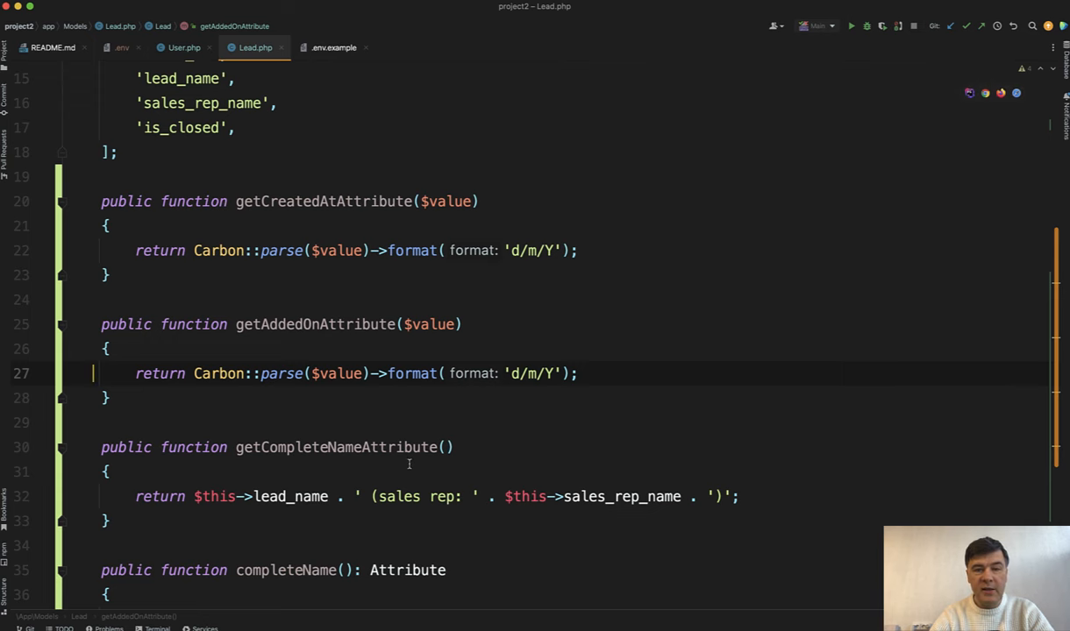
pyautogui.scroll(-3)
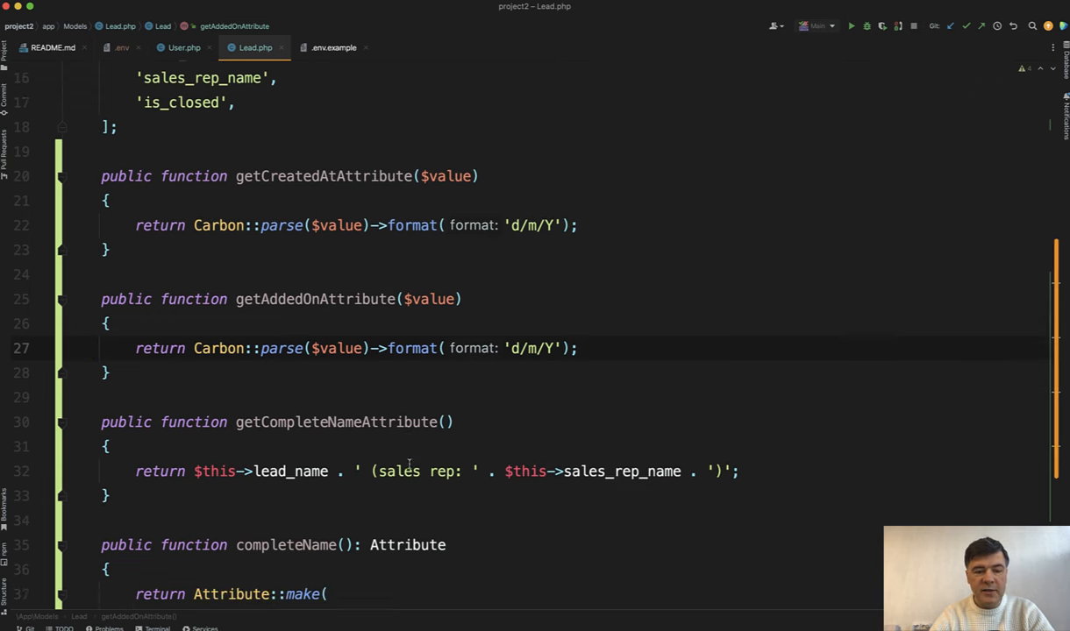
pyautogui.scroll(-3)
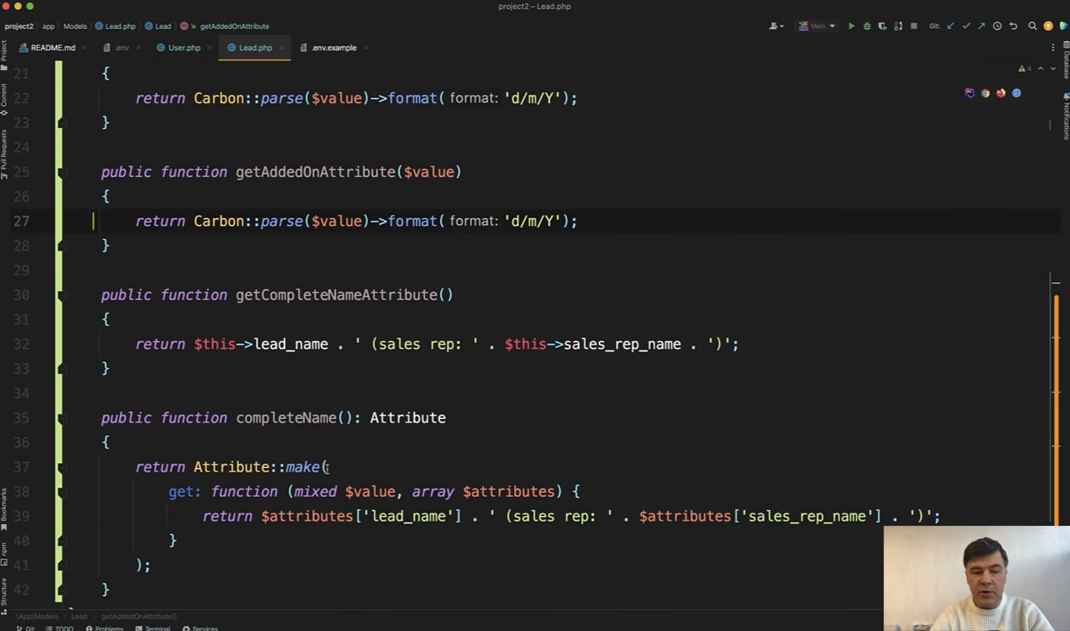
pyautogui.moveTo(291, 516)
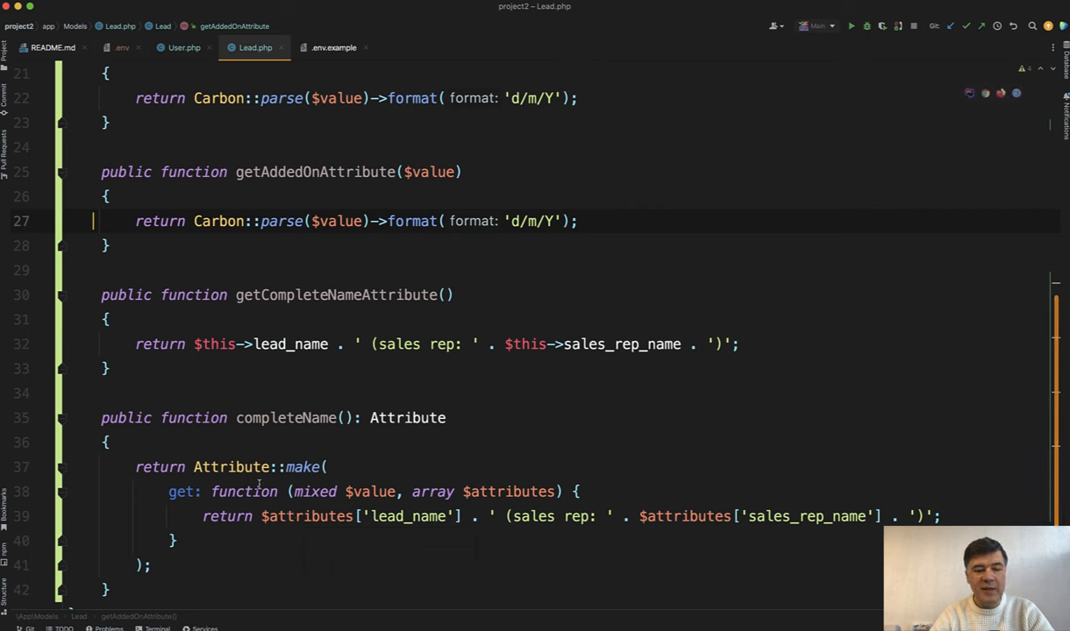
pyautogui.moveTo(312, 344)
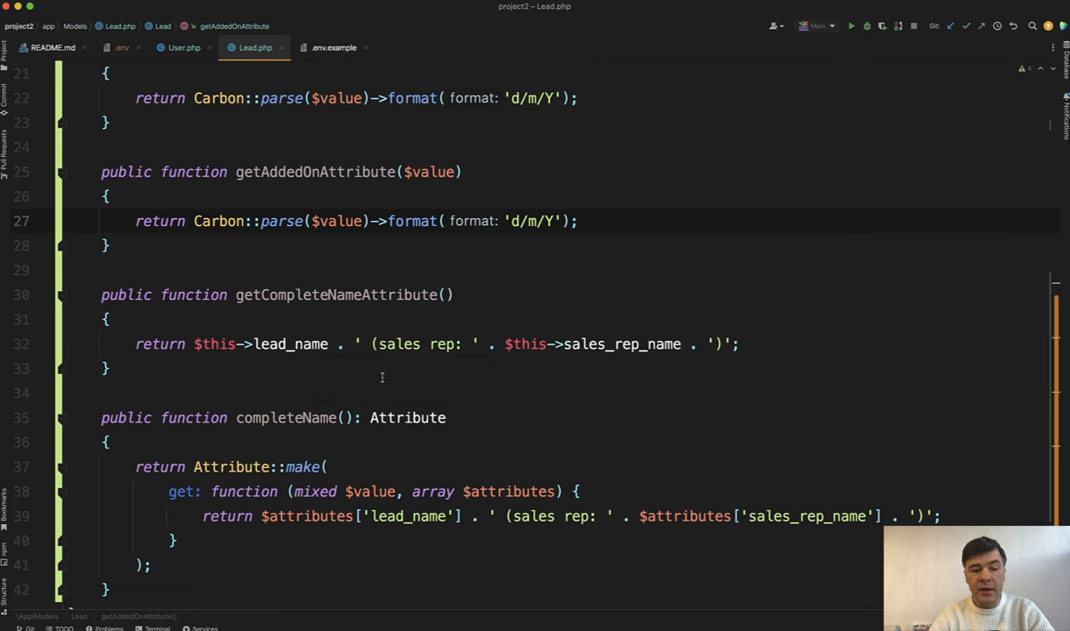
pyautogui.moveTo(289, 417)
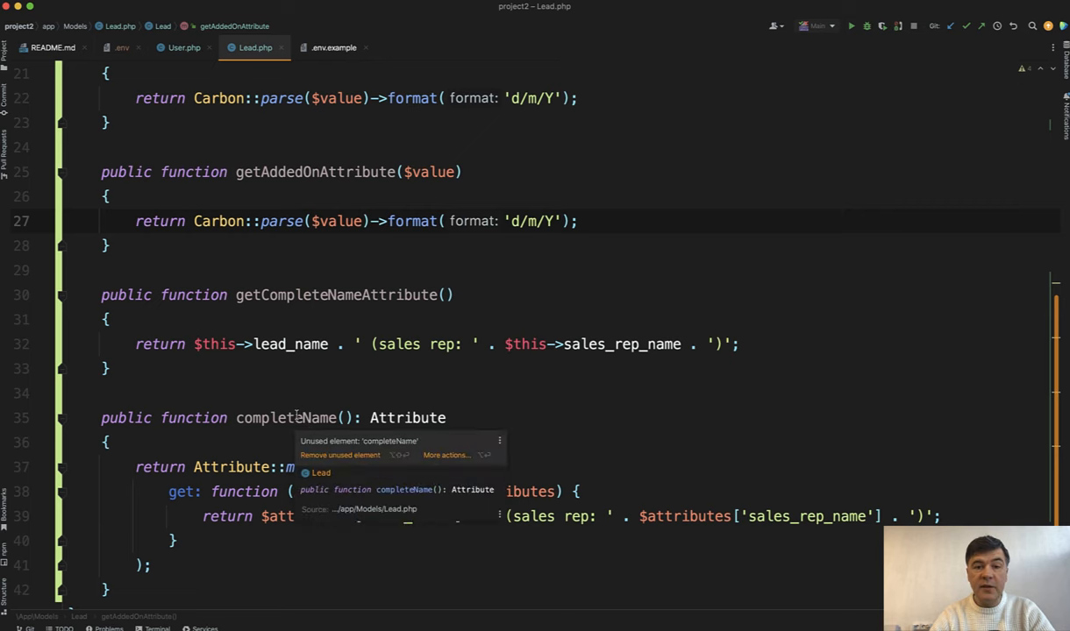
pyautogui.press('cmd+tab')
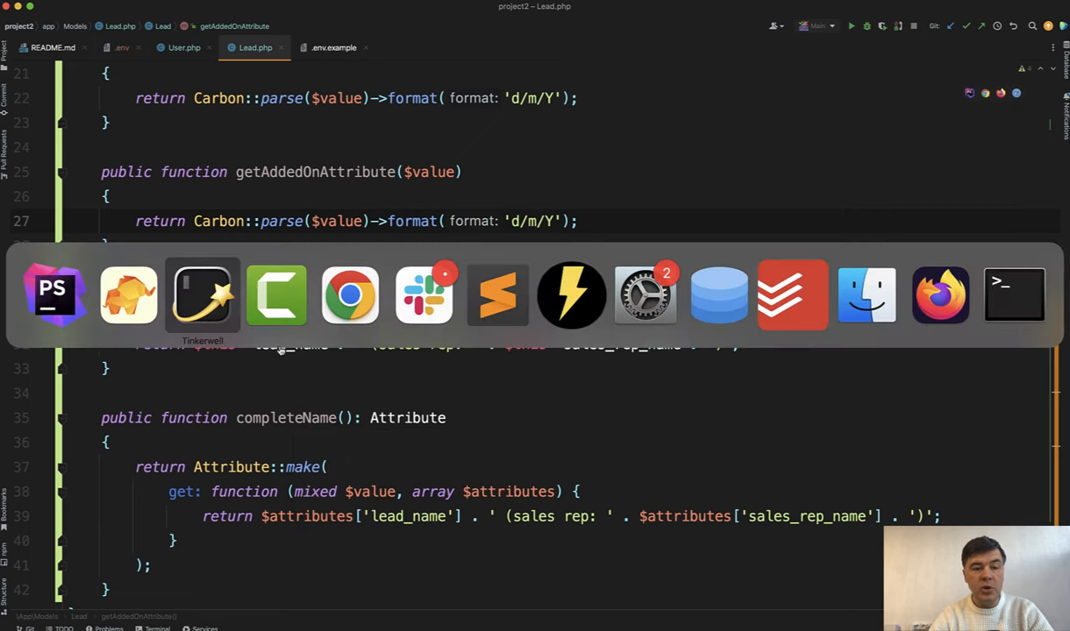
# Run the Lead test script in Tinkerwell, printing 02/02/2024, 12/05/2023 and the full name
pyautogui.click(201, 295)
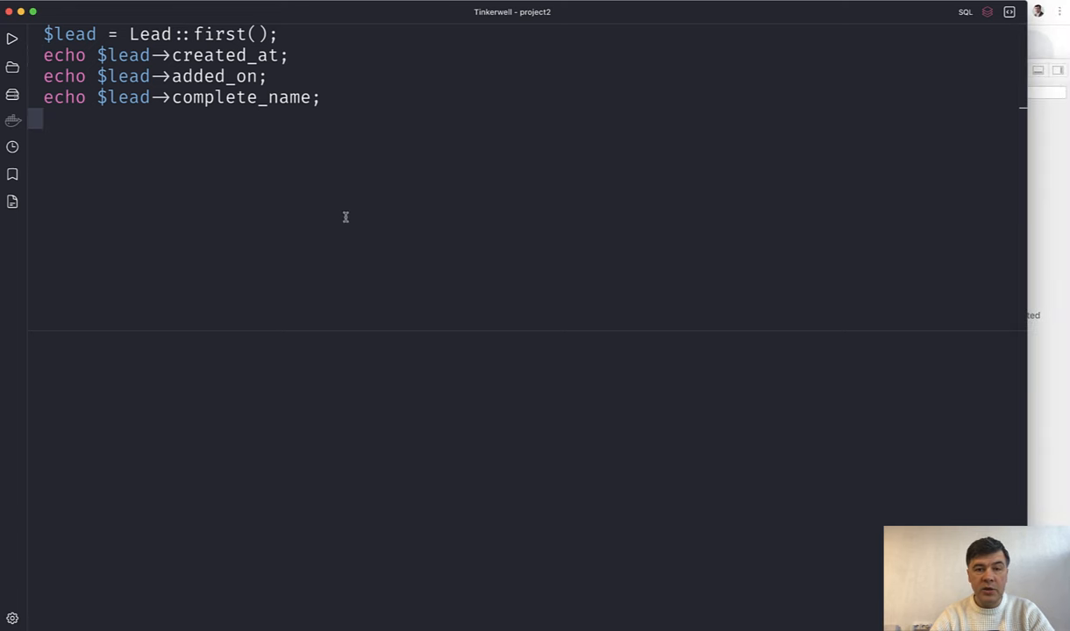
pyautogui.click(14, 37)
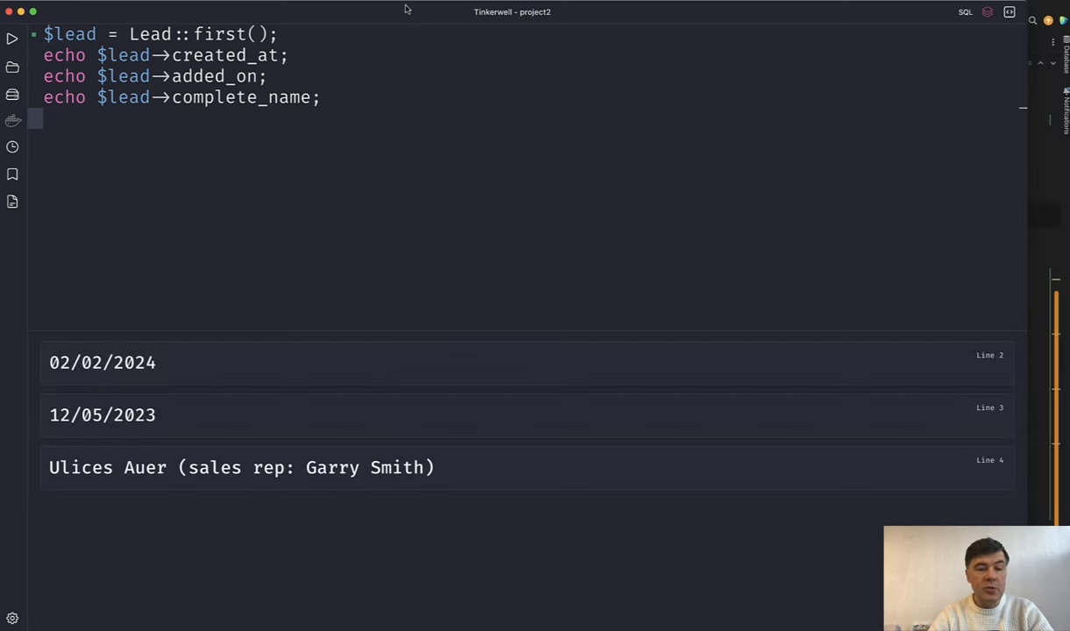
pyautogui.moveTo(232, 129)
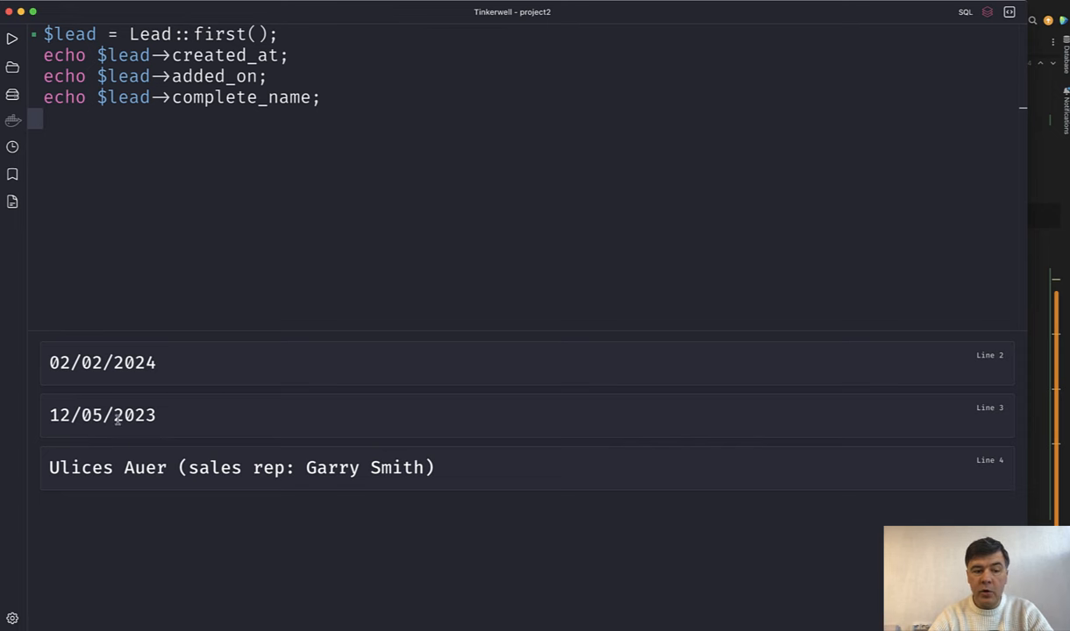
pyautogui.moveTo(94, 449)
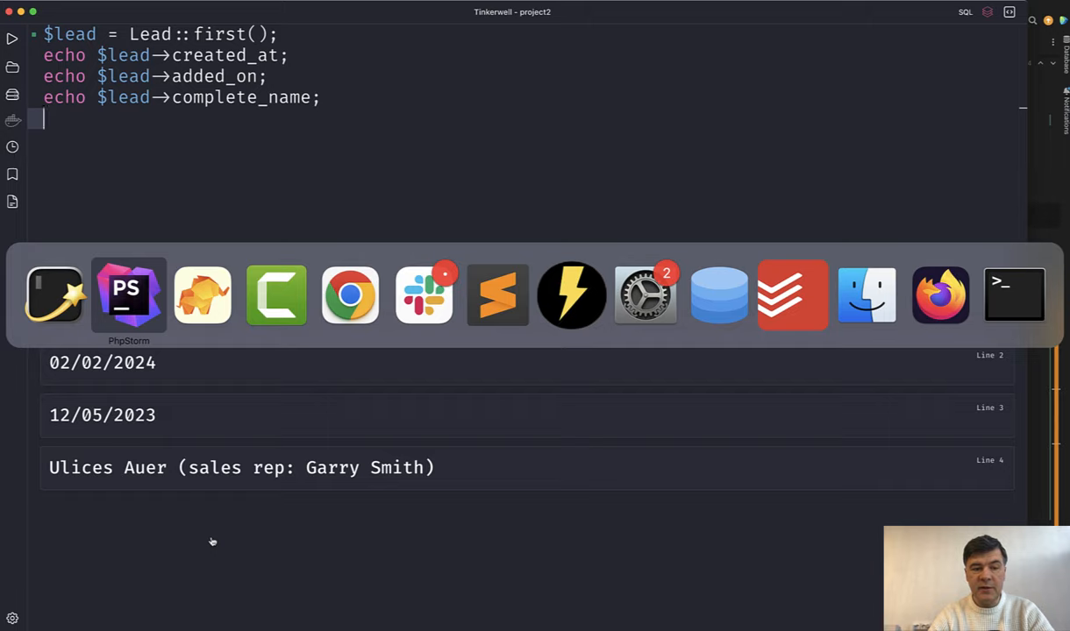
pyautogui.click(128, 295)
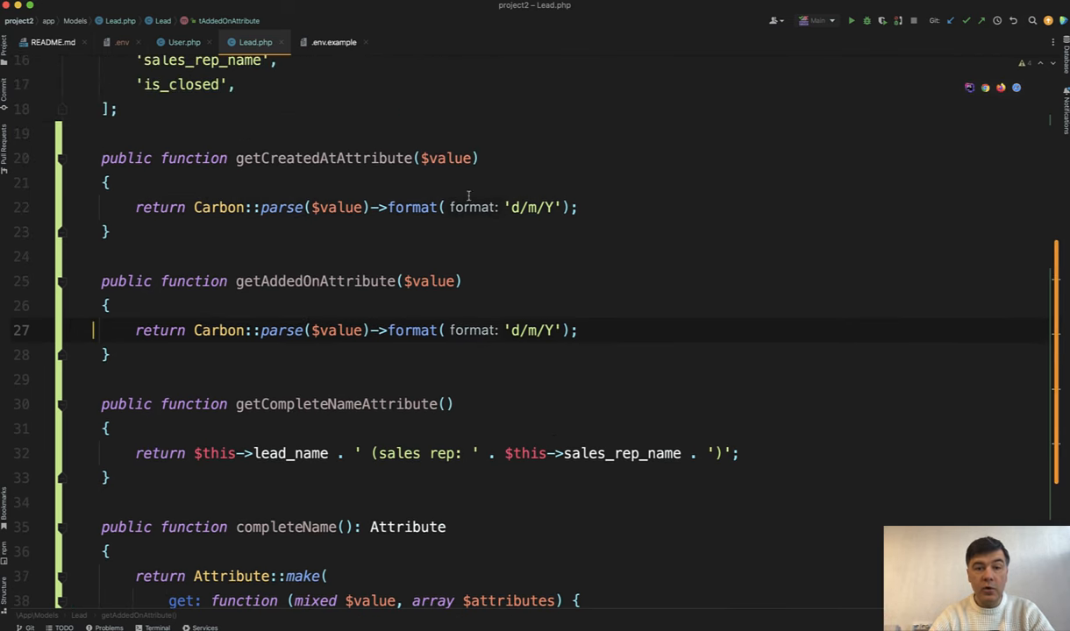
pyautogui.moveTo(412, 207)
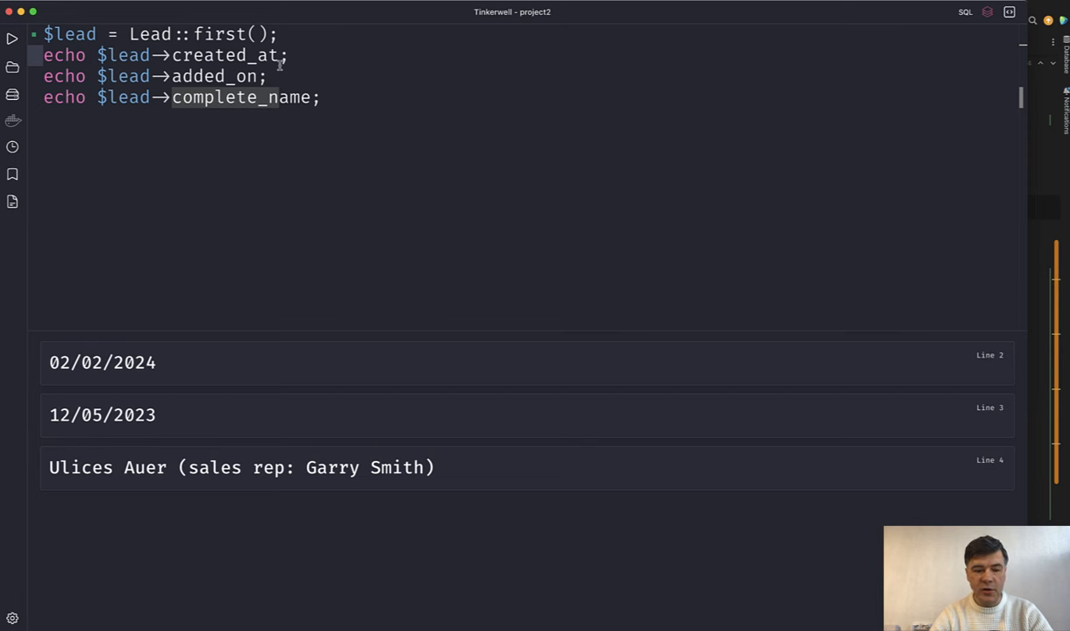
# Chain ->format('d/m/Y') onto the created_at echo line, then switch back to PhpStorm
pyautogui.write("->format('d/m/Y')")
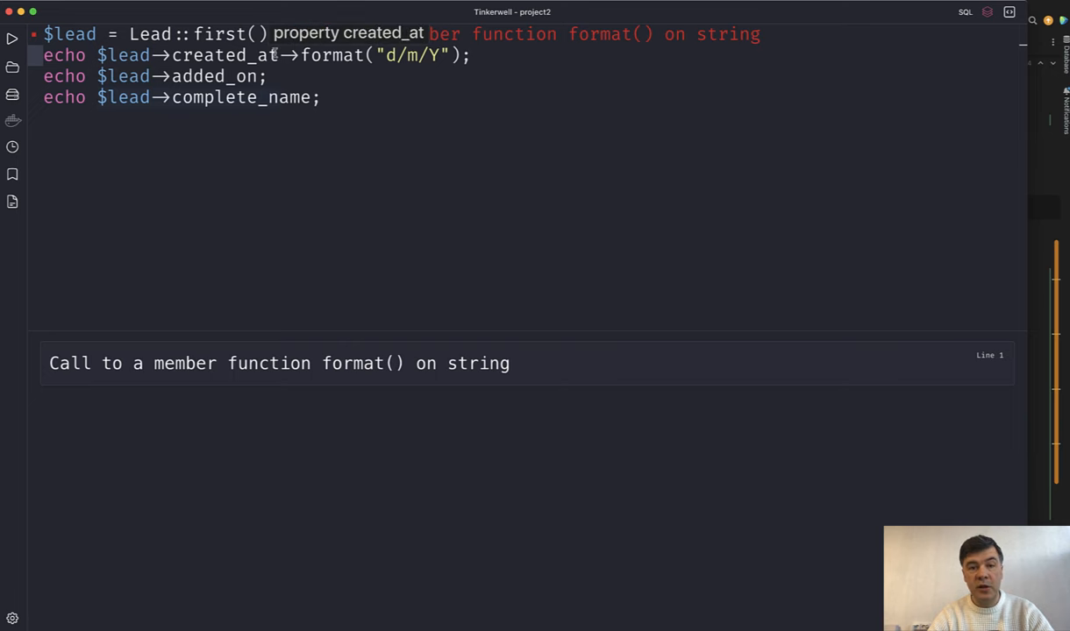
pyautogui.press('Cmd+Tab')
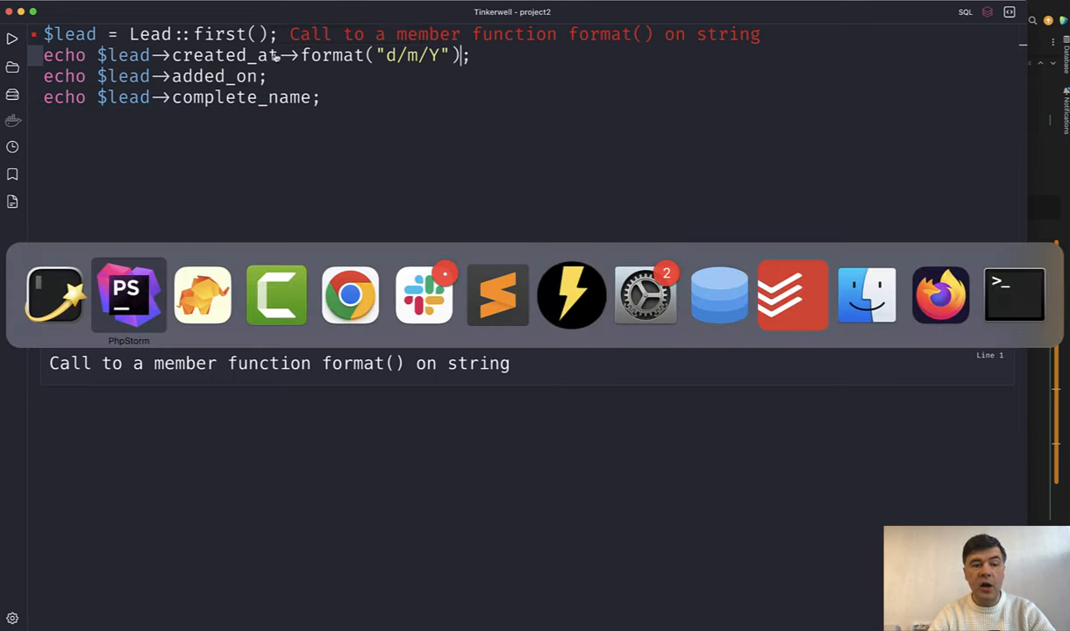
# Change the second echo line to $lead->created_at_formatted and run it
pyautogui.click(128, 295)
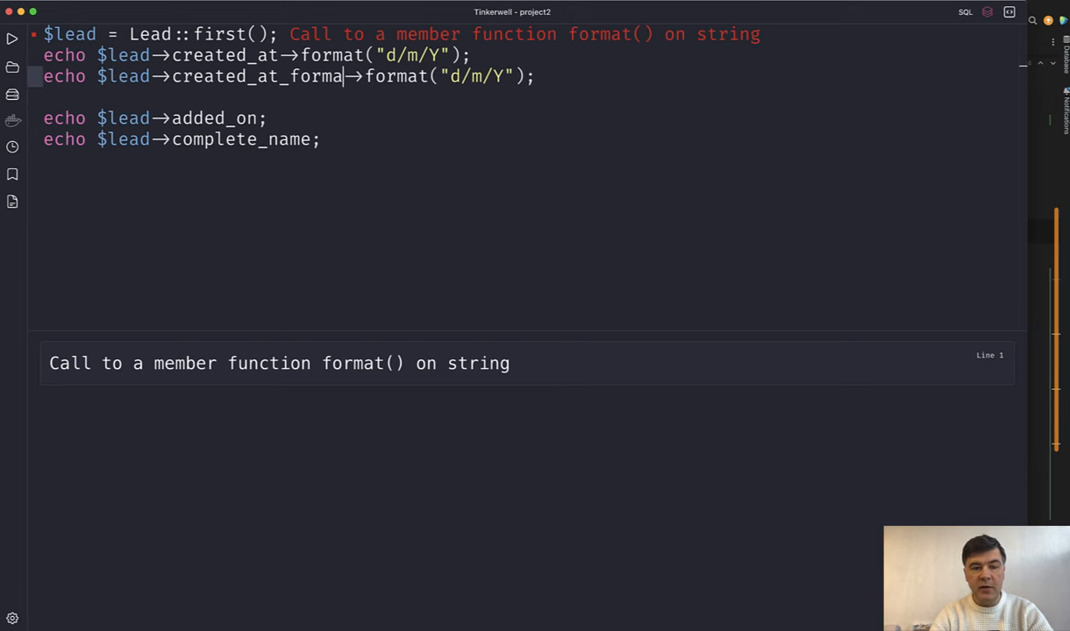
pyautogui.write('tted')
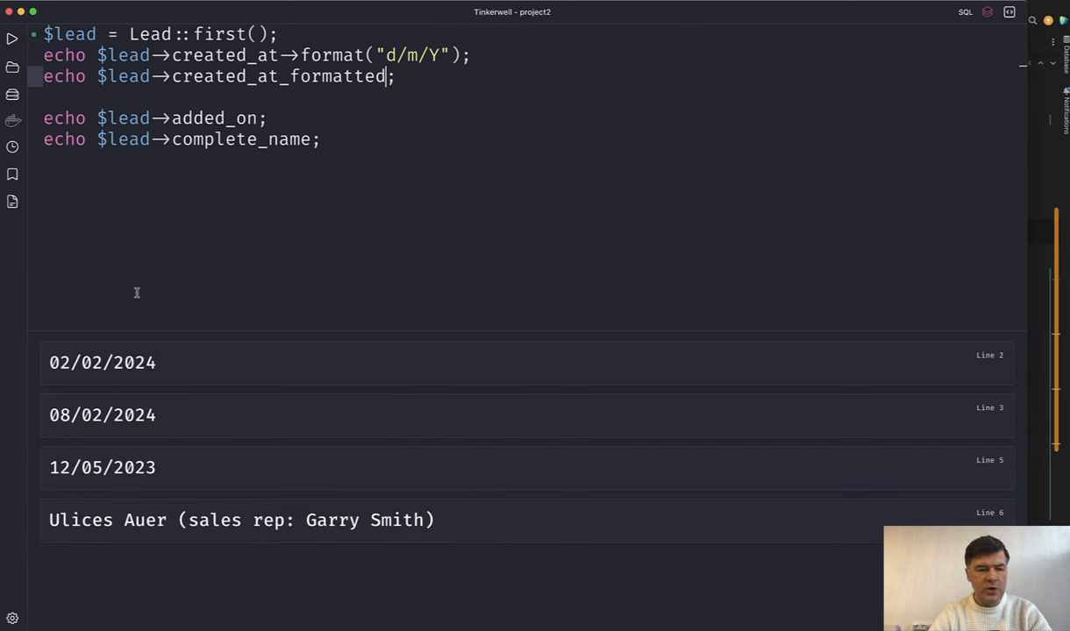
pyautogui.moveTo(178, 464)
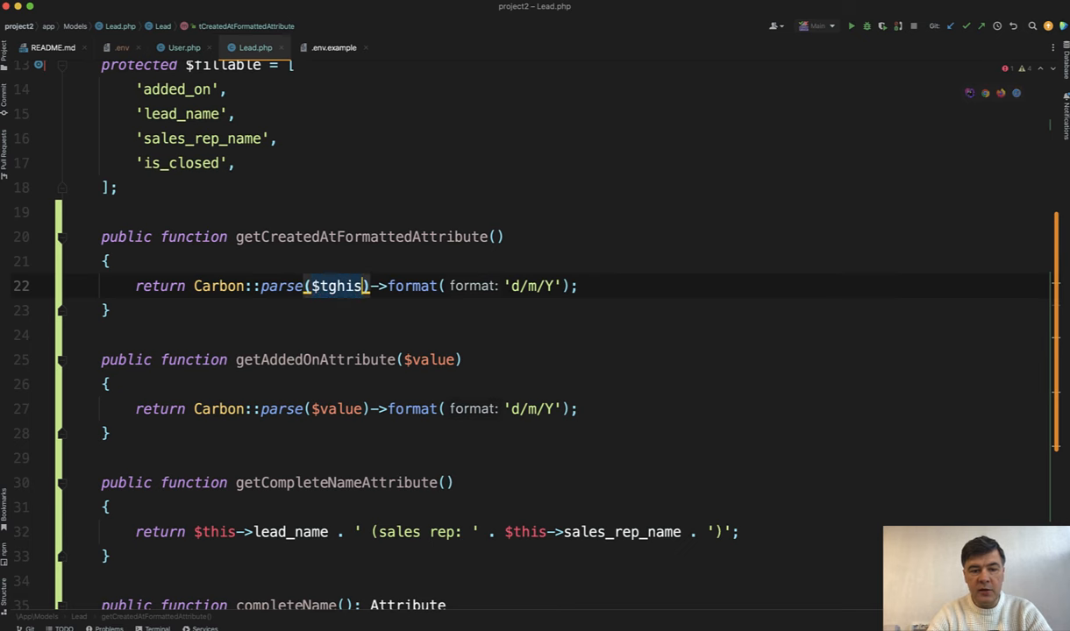
# Parse $this->created_at in getCreatedAtFormattedAttribute and rerun so both dates show 02/02/2024
pyautogui.press('cmd+tab')
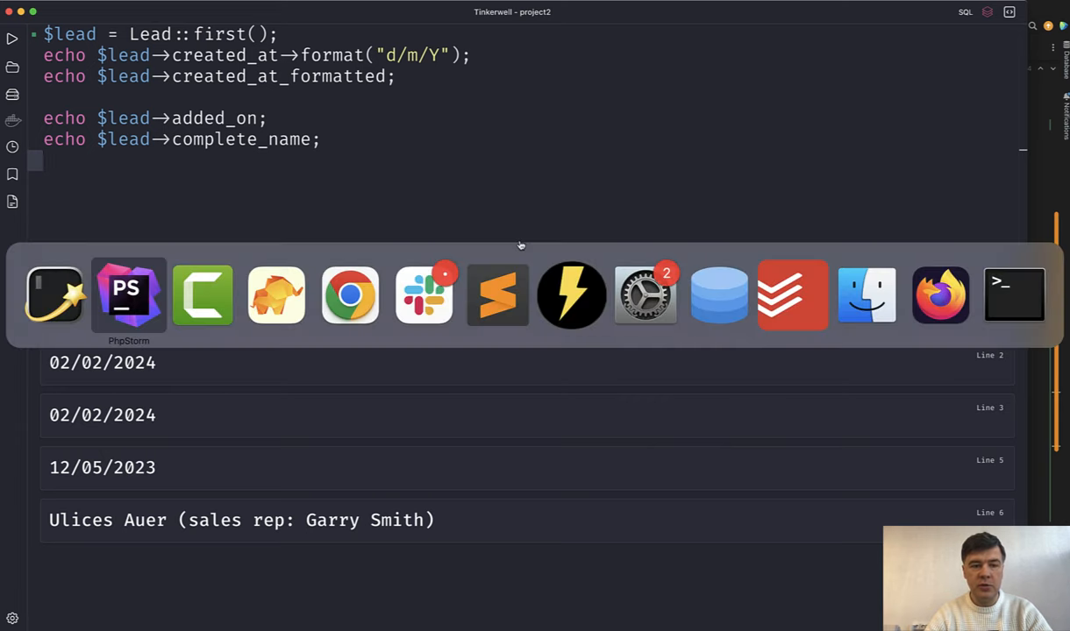
pyautogui.click(128, 295)
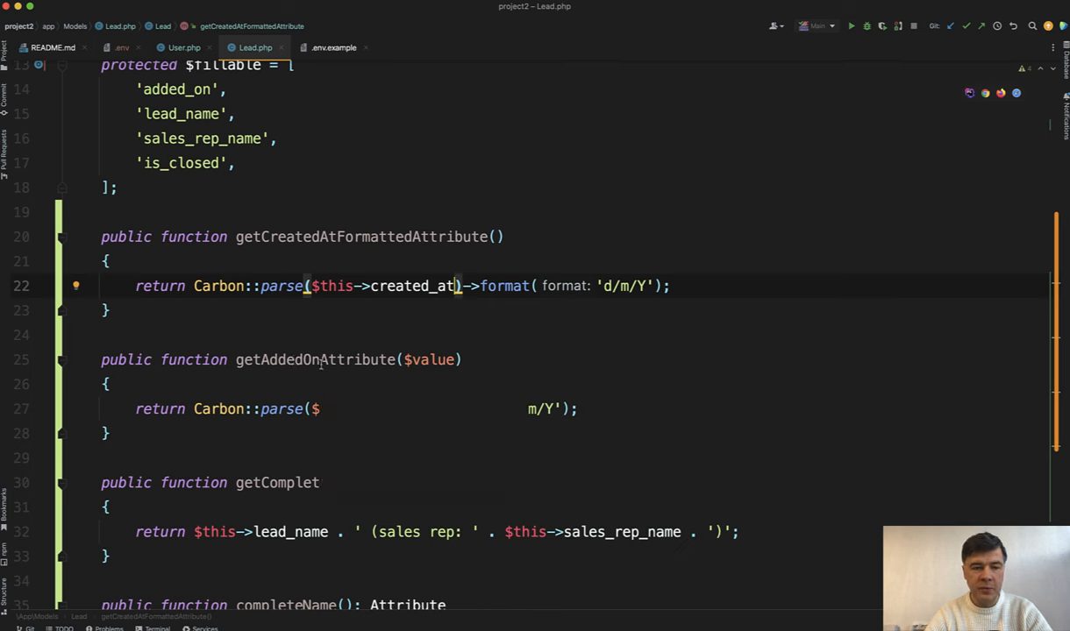
pyautogui.moveTo(315, 359)
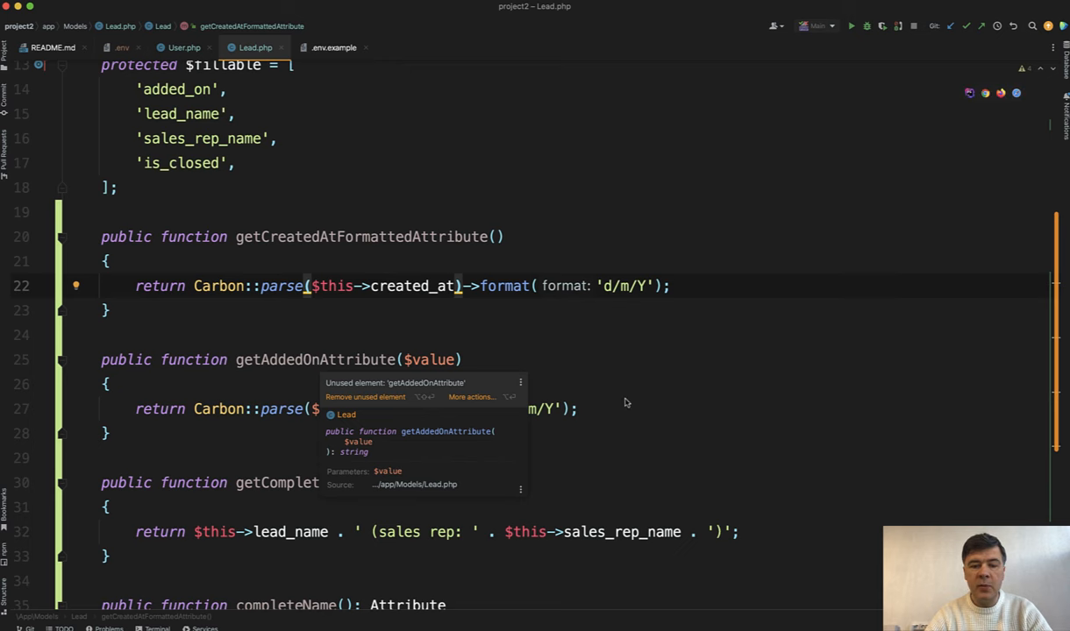
# Add protected $casts = ['added_on' => 'date:d/m/Y']; below the fillable list in Lead.php
pyautogui.click(118, 187)
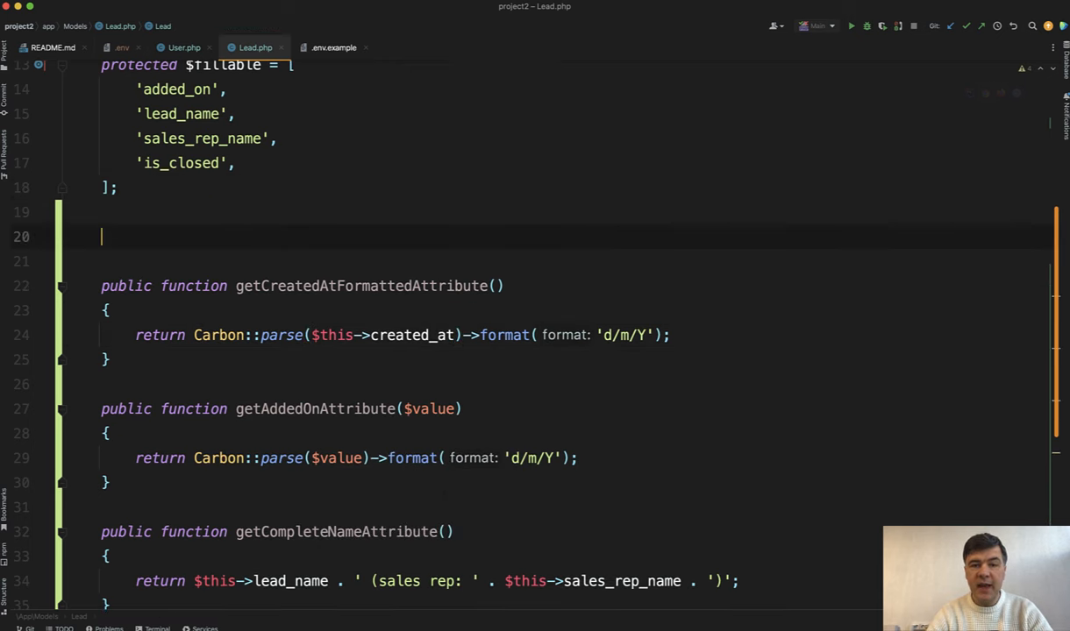
pyautogui.write("protected $casts = ['ad']")
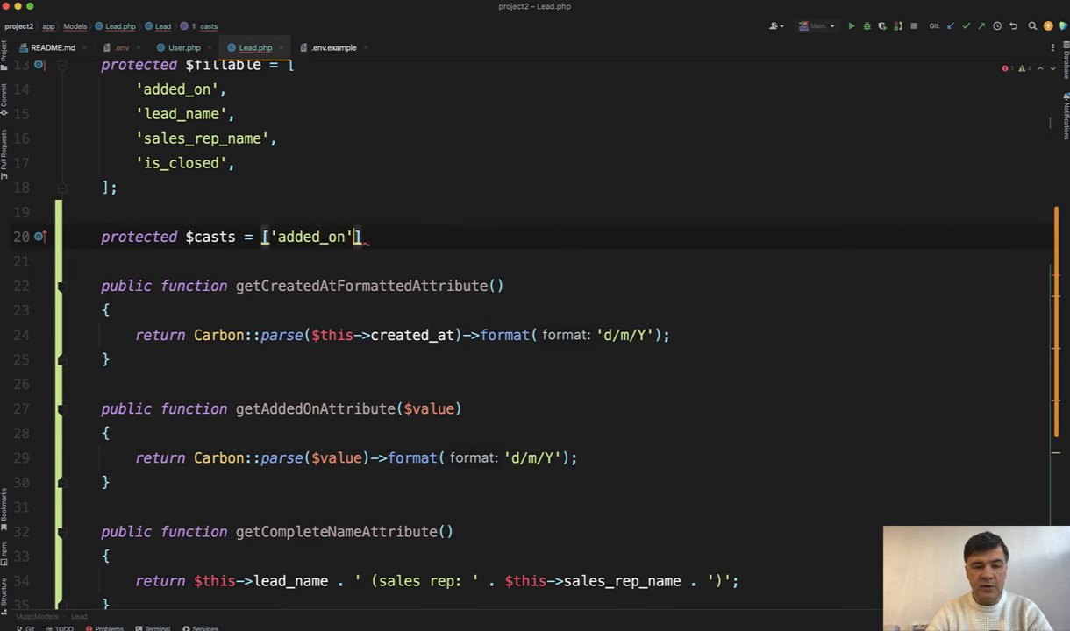
pyautogui.write("=> 'da'")
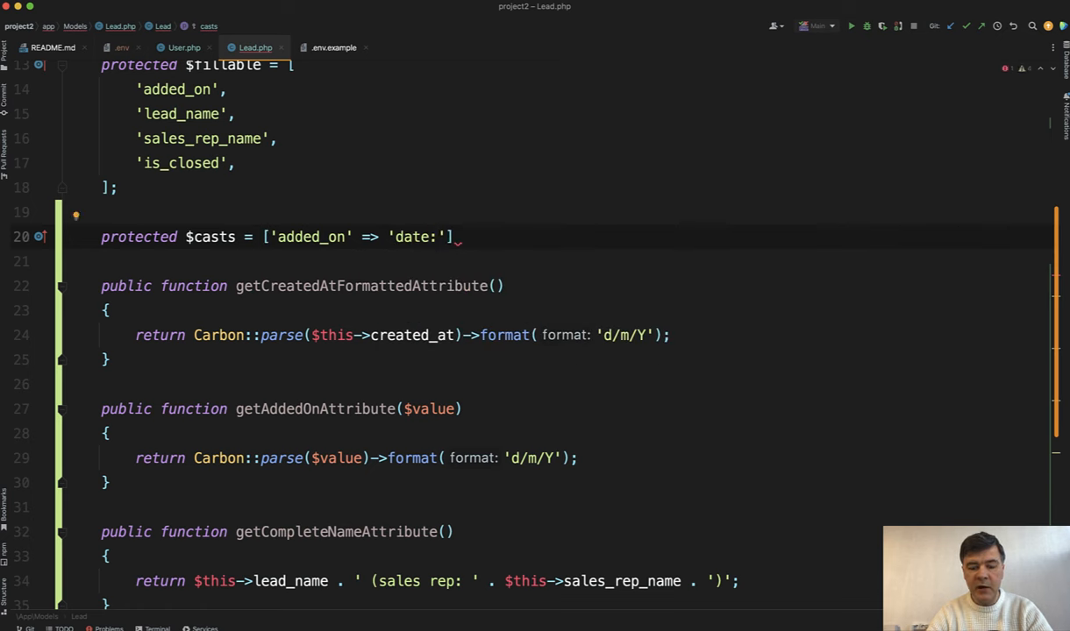
pyautogui.write('d/m/Y')
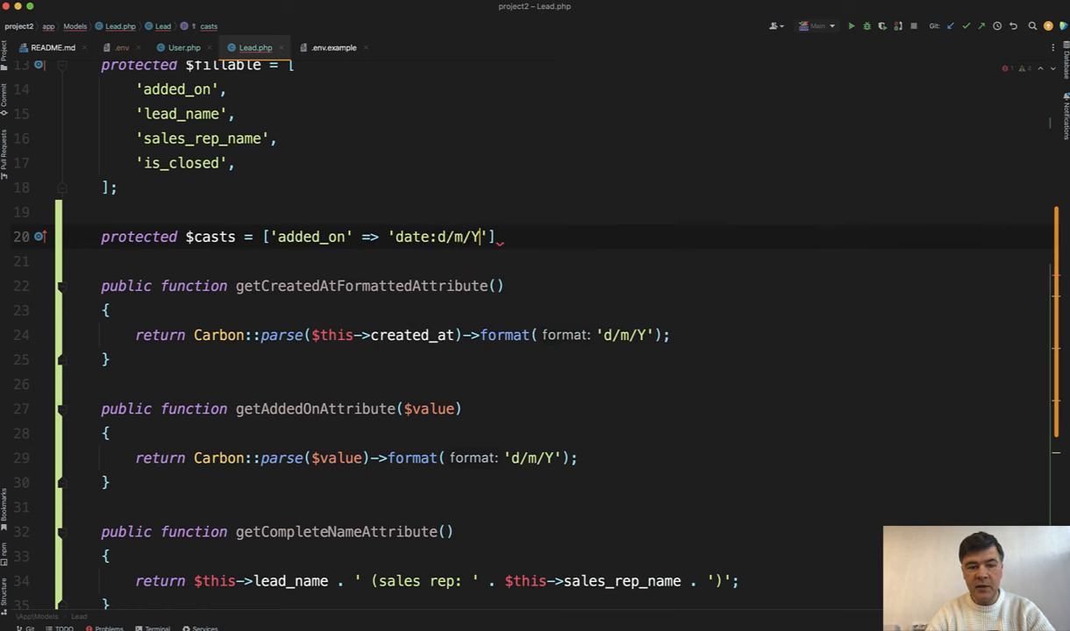
pyautogui.write(';')
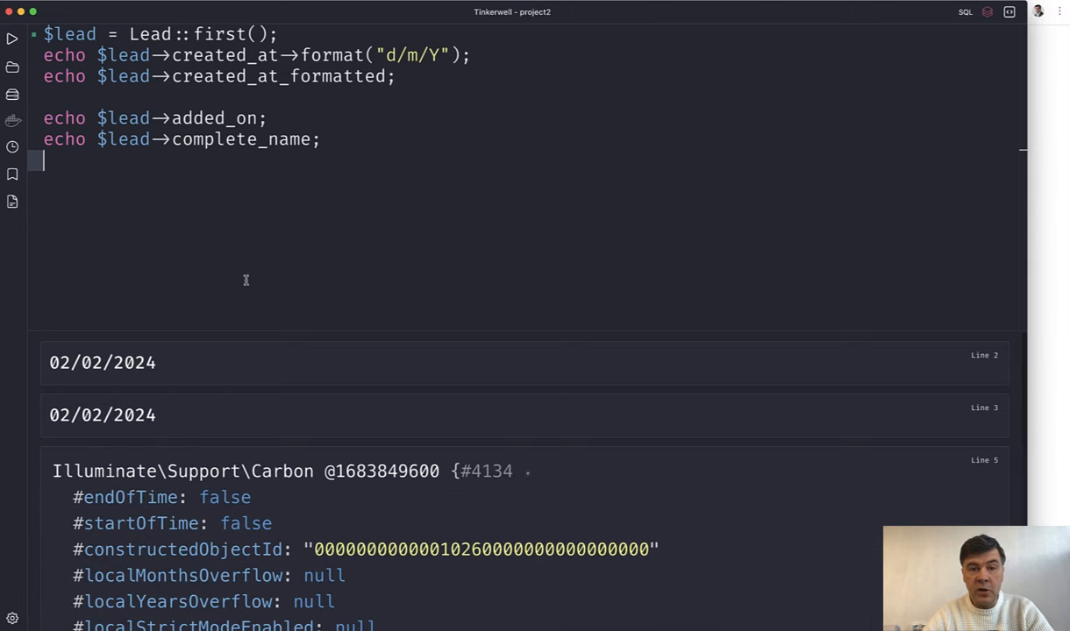
pyautogui.moveTo(287, 563)
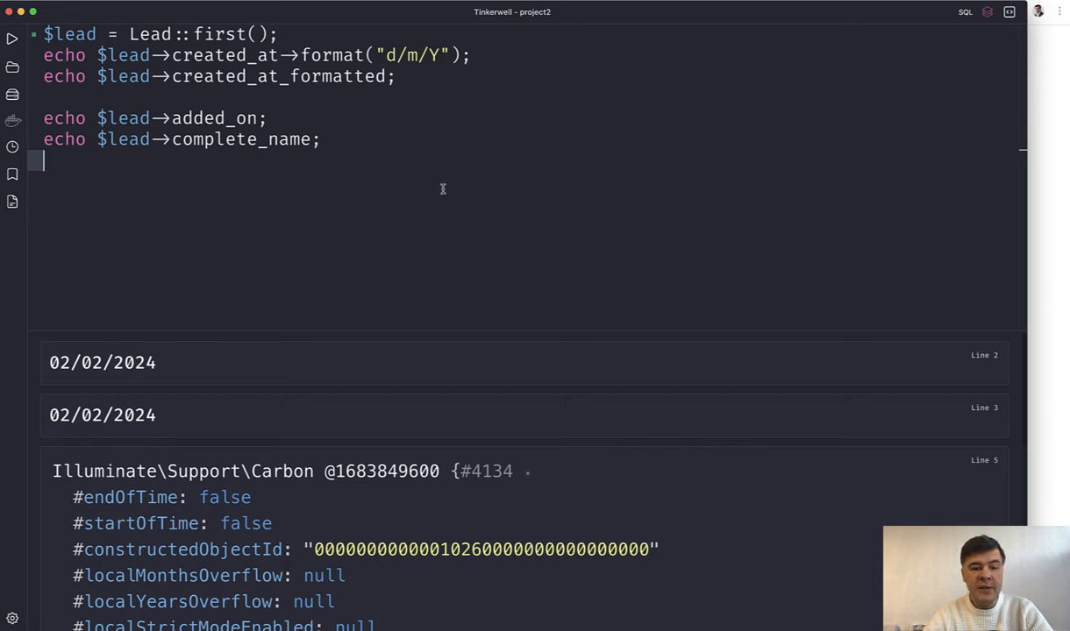
pyautogui.moveTo(334, 426)
pyautogui.write('→format("d/m/Y")')
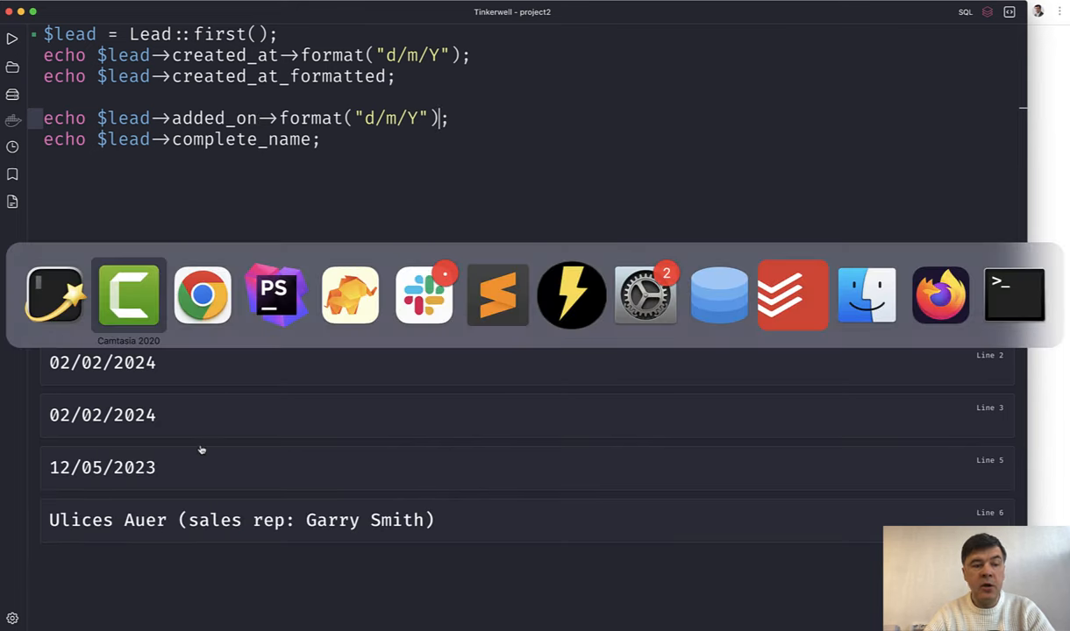
# Chain format("d/m/Y") on added_on to print 12/05/2023, and open the date casting docs
pyautogui.click(202, 296)
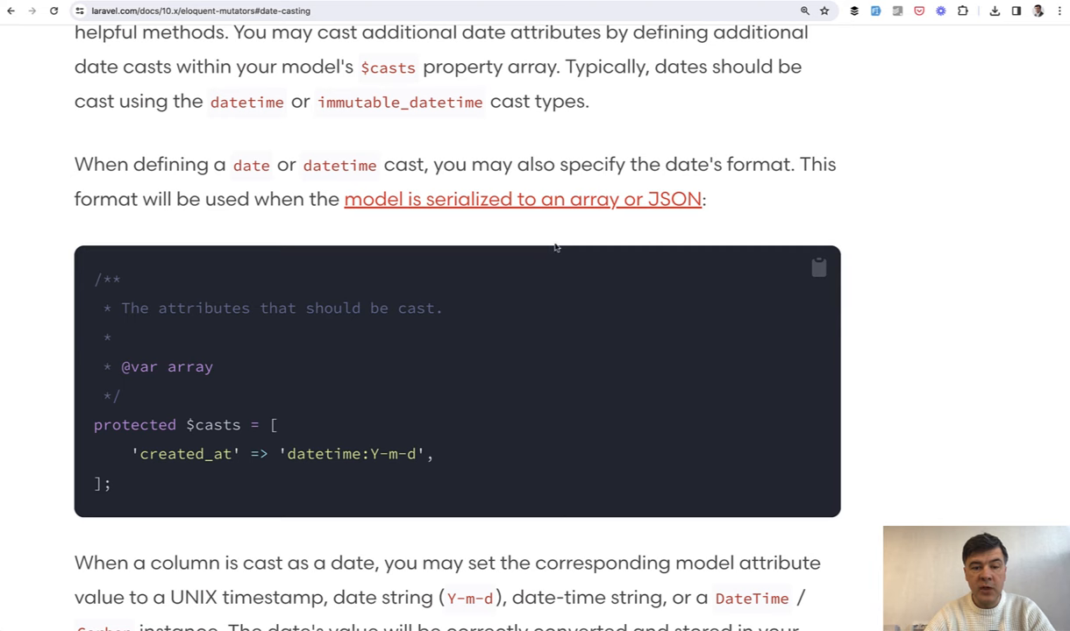
pyautogui.moveTo(554, 239)
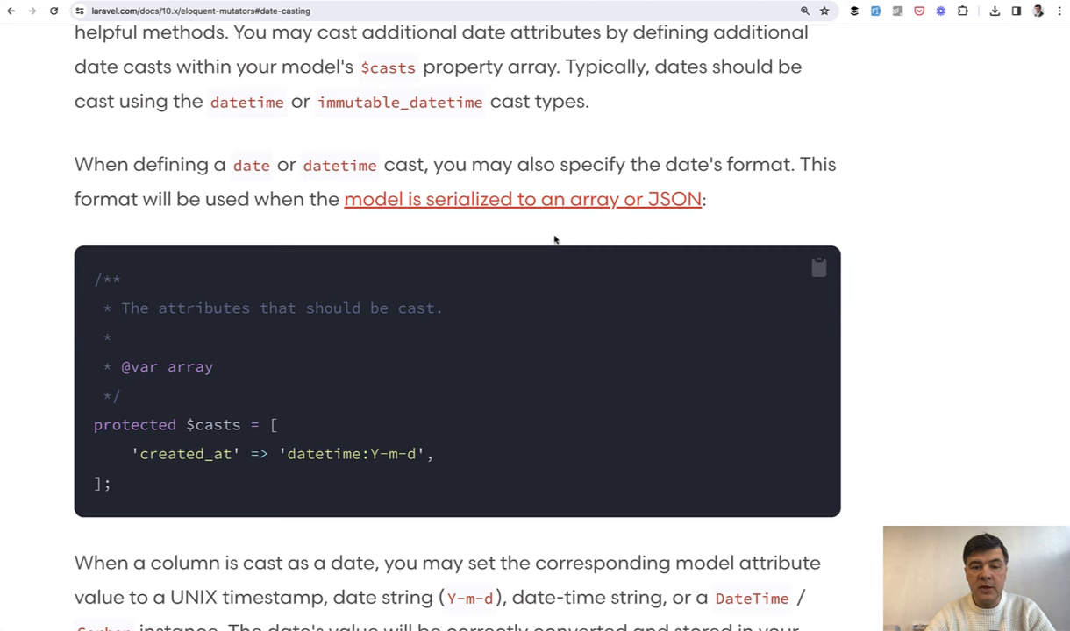
pyautogui.moveTo(631, 235)
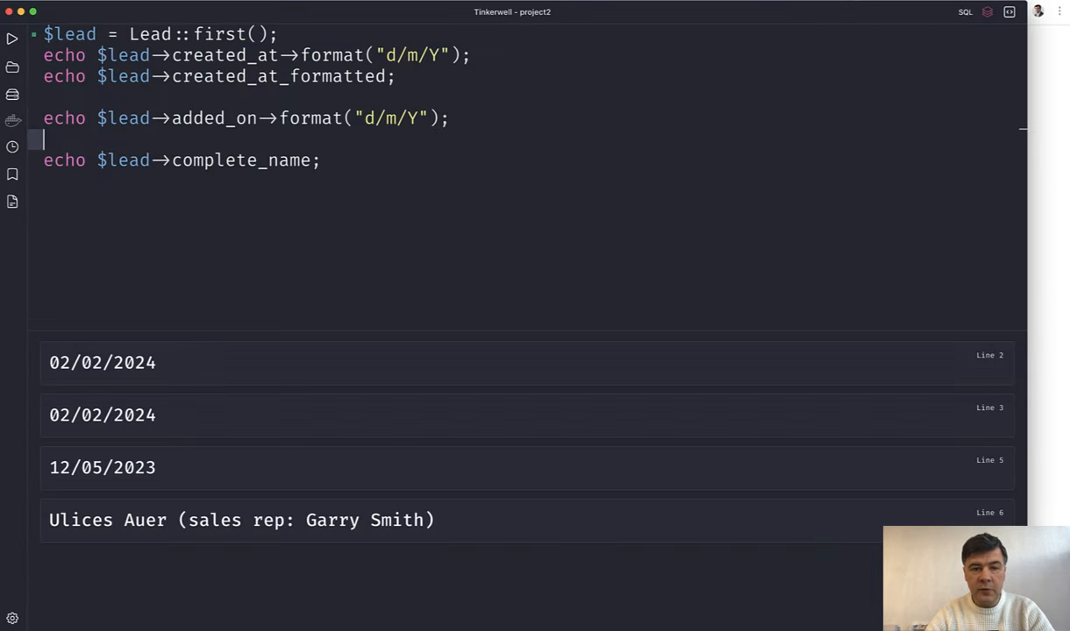
# Echo $lead->toJson() below the added_on line and run, showing added_on as 12/05/2023
pyautogui.write('print($lead->to')
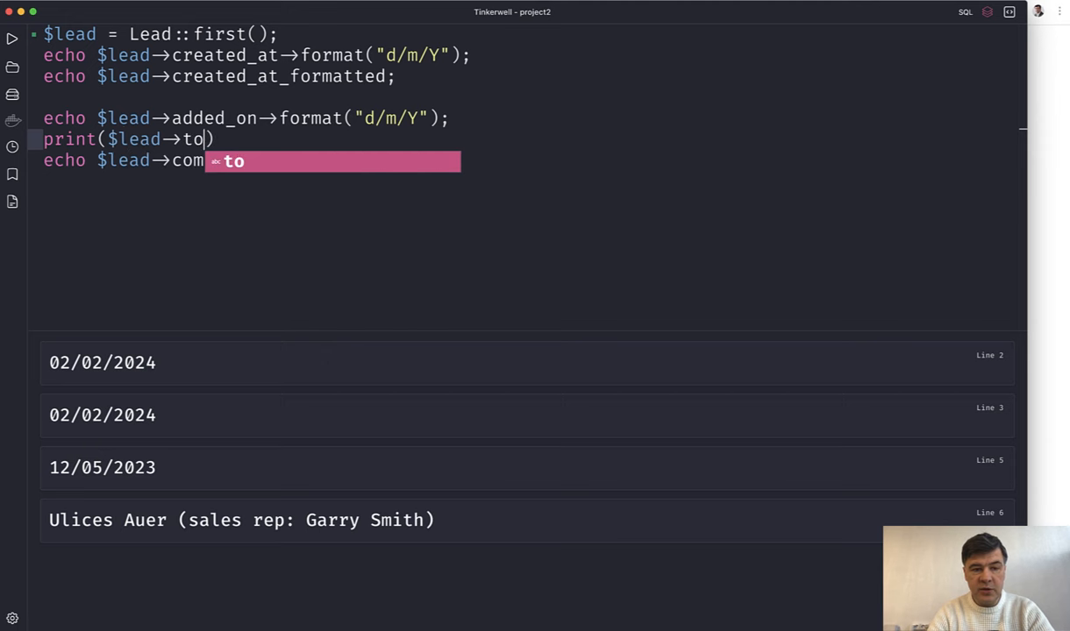
pyautogui.write('Json( )')
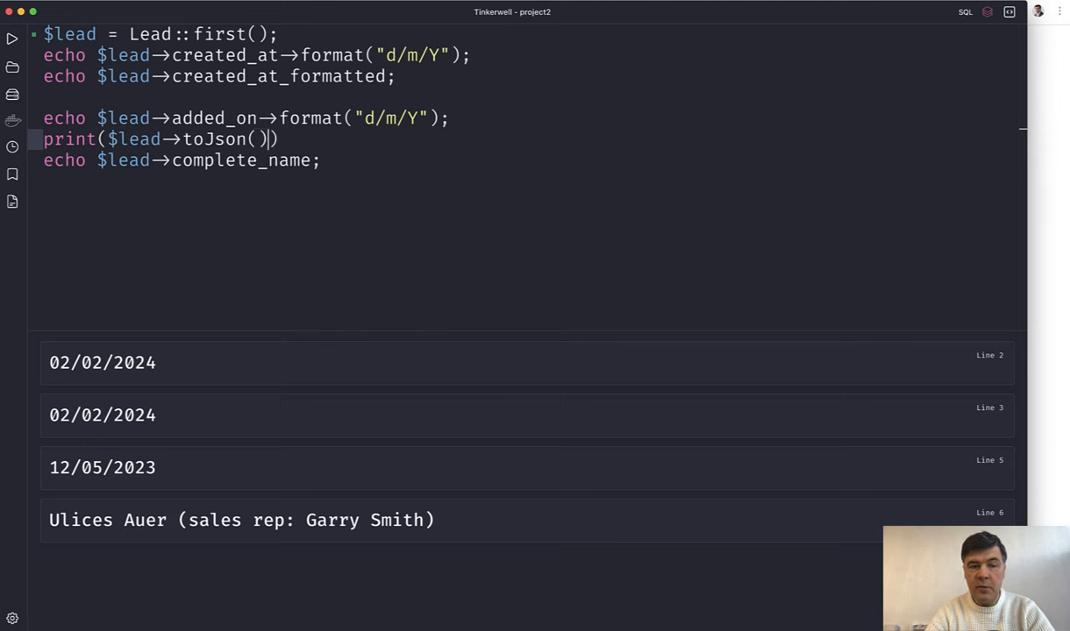
pyautogui.write(';')
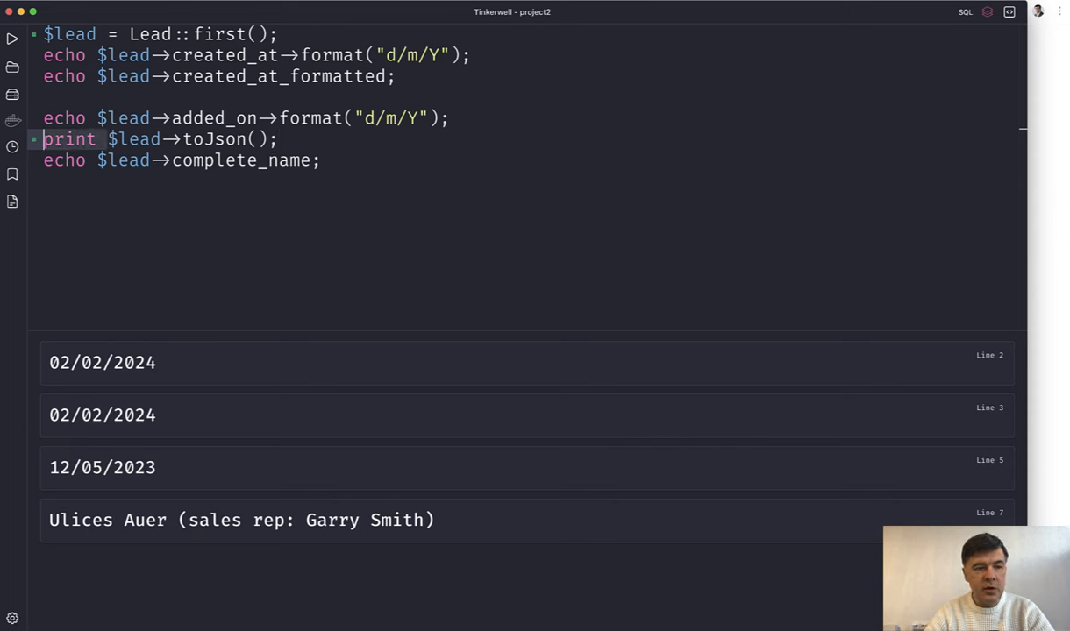
pyautogui.write('echo')
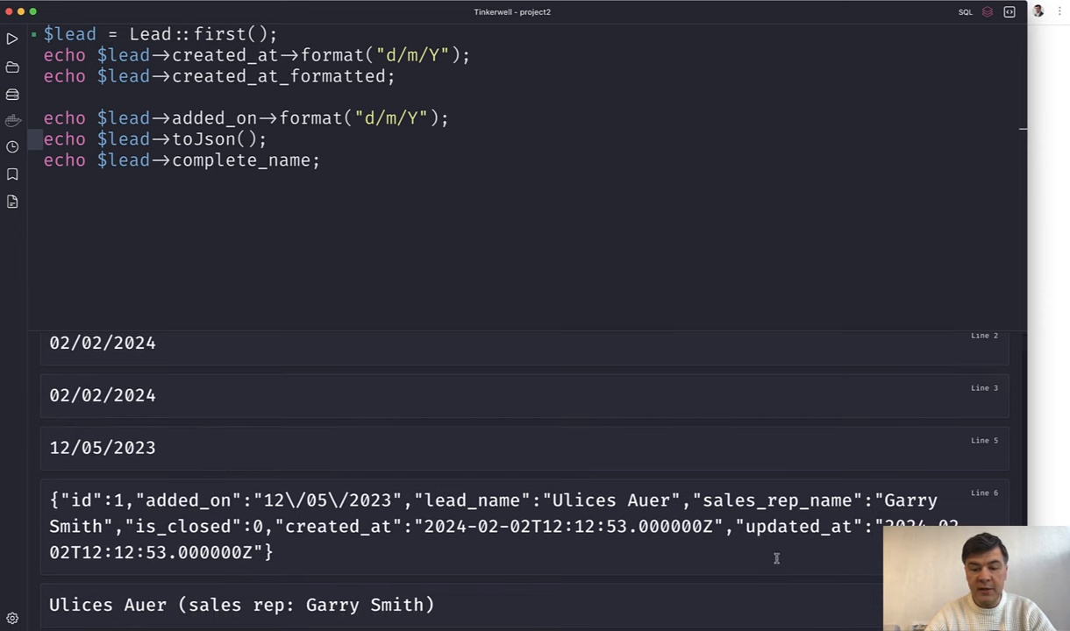
pyautogui.moveTo(580, 543)
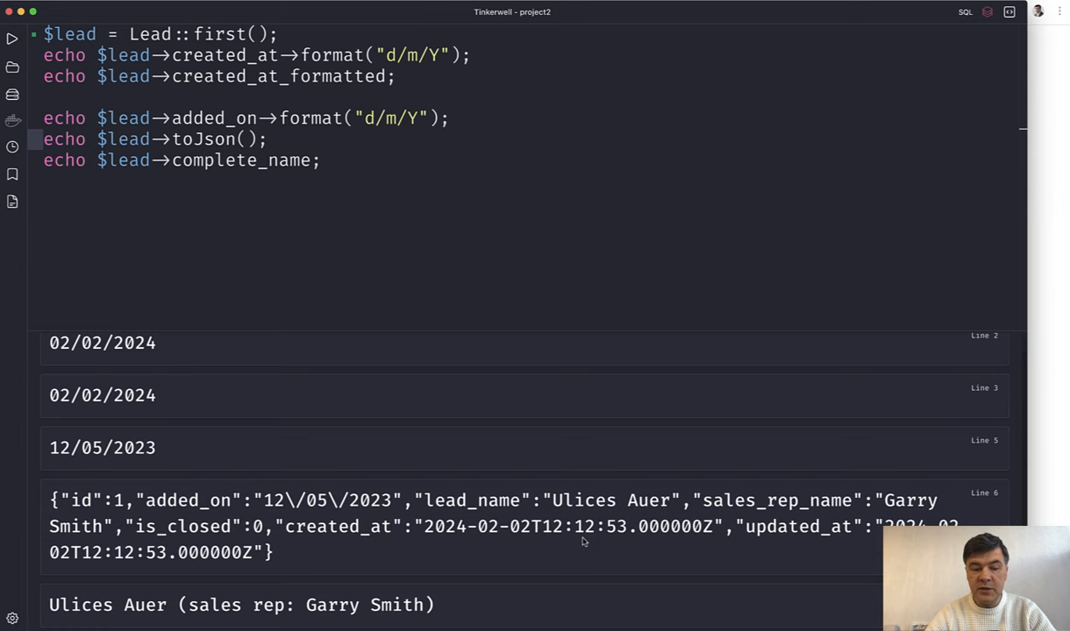
pyautogui.moveTo(418, 502)
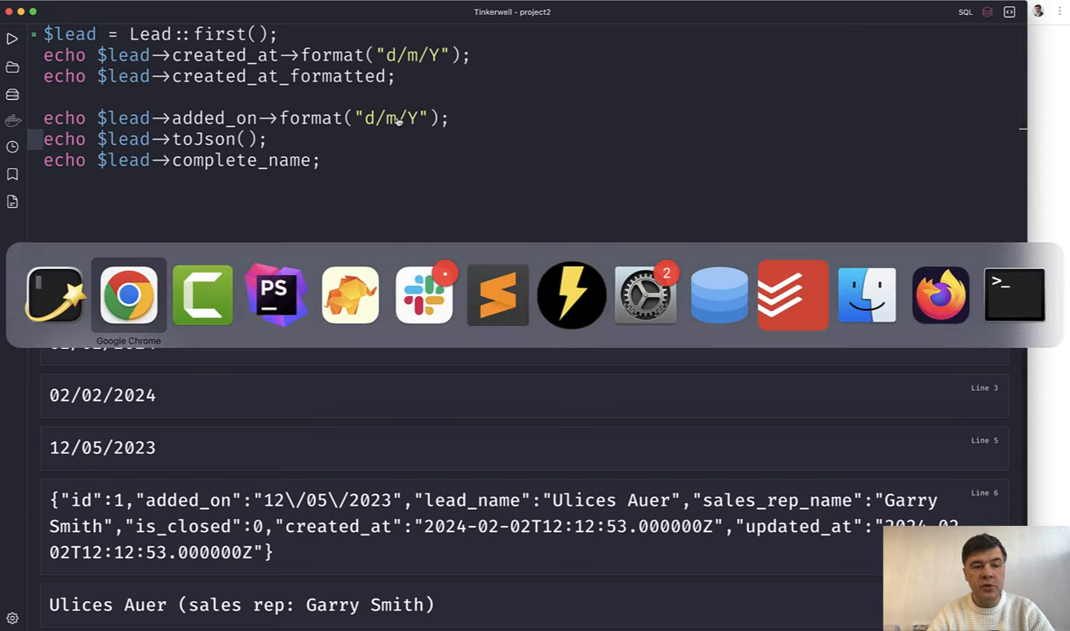
# Search the Laravel Daily courses page in Chrome for "eloq" to find "Eloquent: The Expert Level"
pyautogui.click(276, 294)
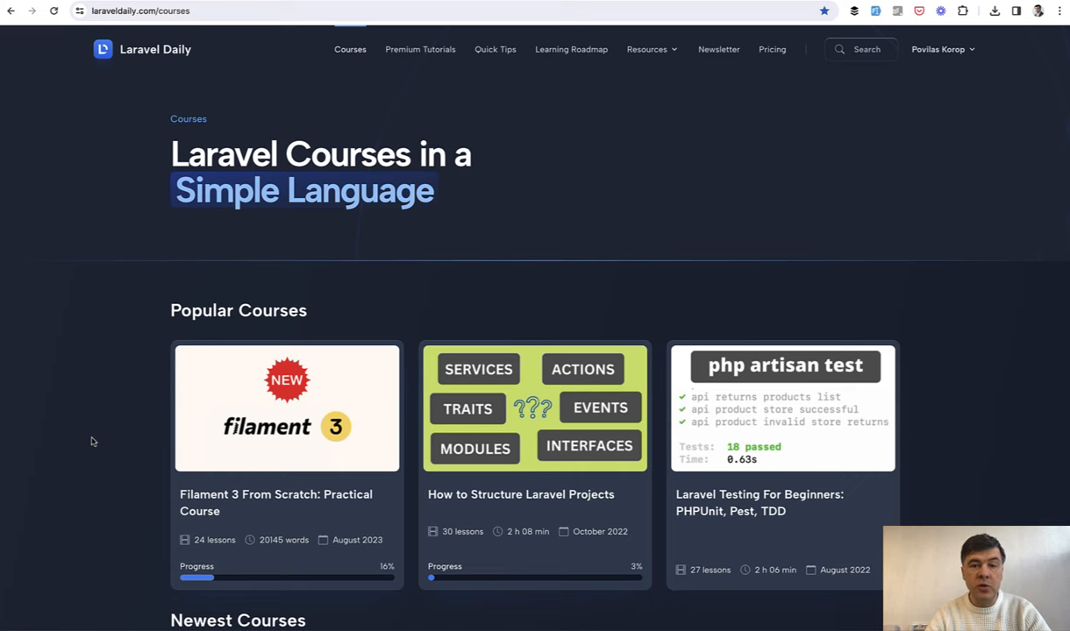
pyautogui.press('Ctrl+f')
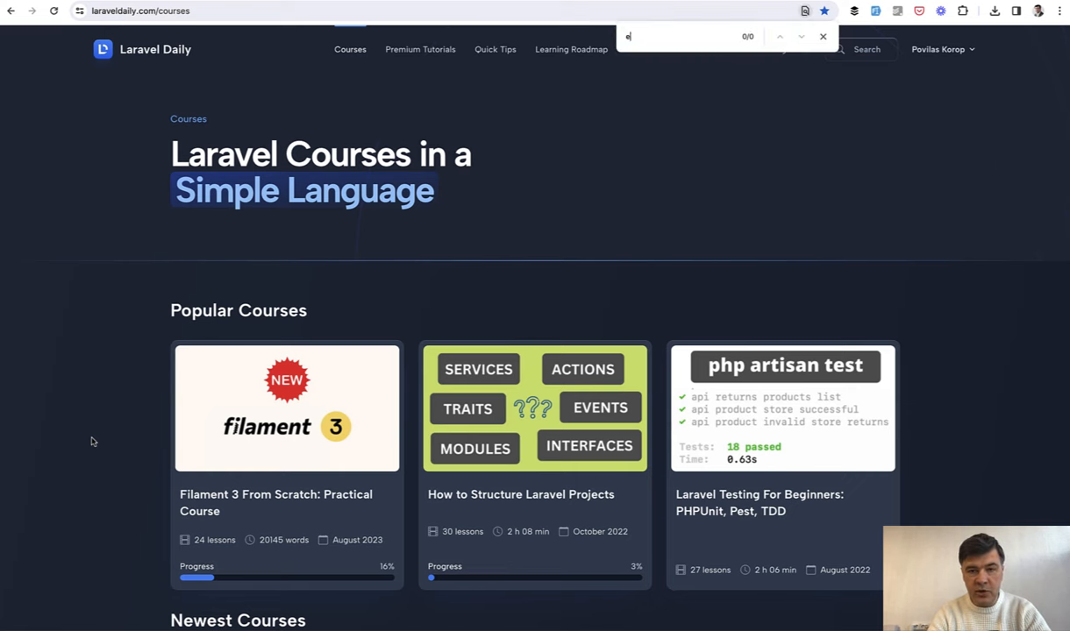
pyautogui.write('loq')
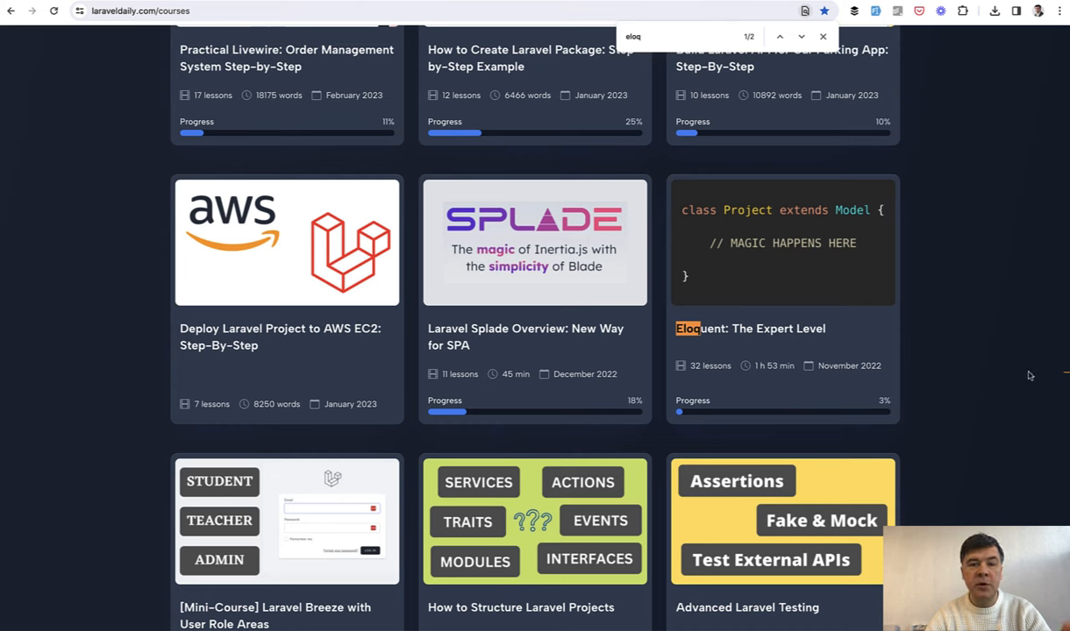
pyautogui.moveTo(1050, 363)
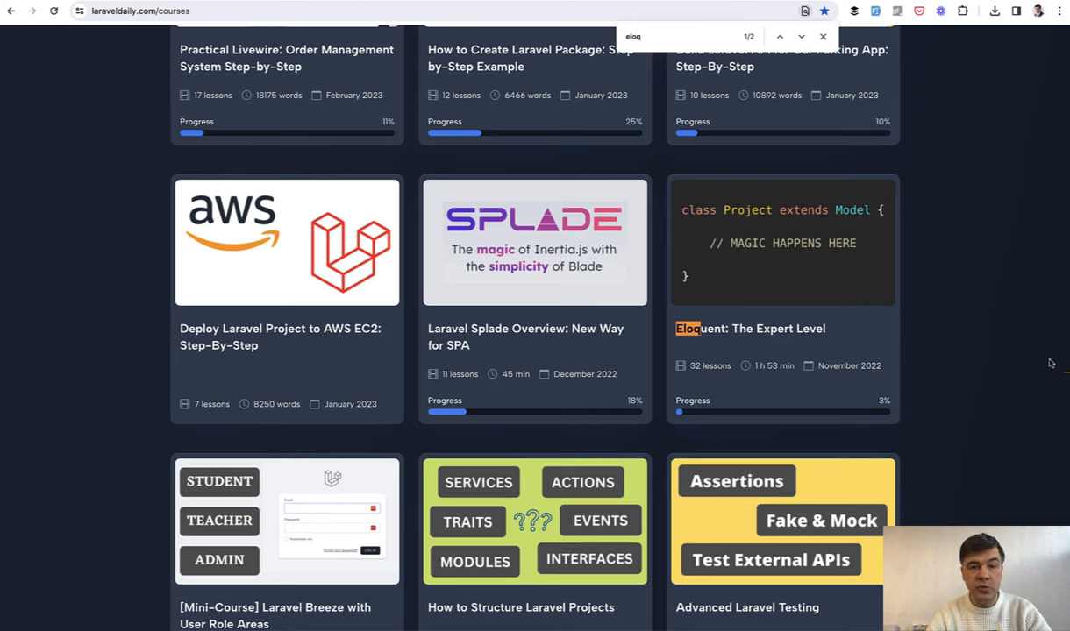